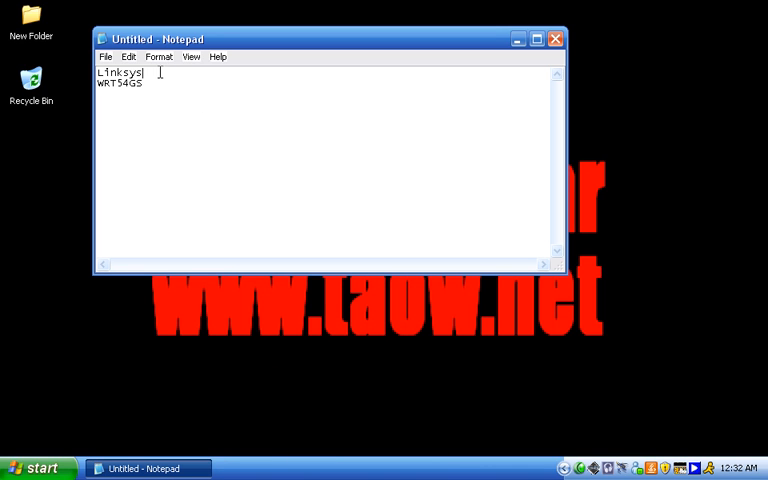
Run ipconfig in Command Prompt to show IP 192.168.1.100 and gateway 192.168.1.1
double_click(117, 72)
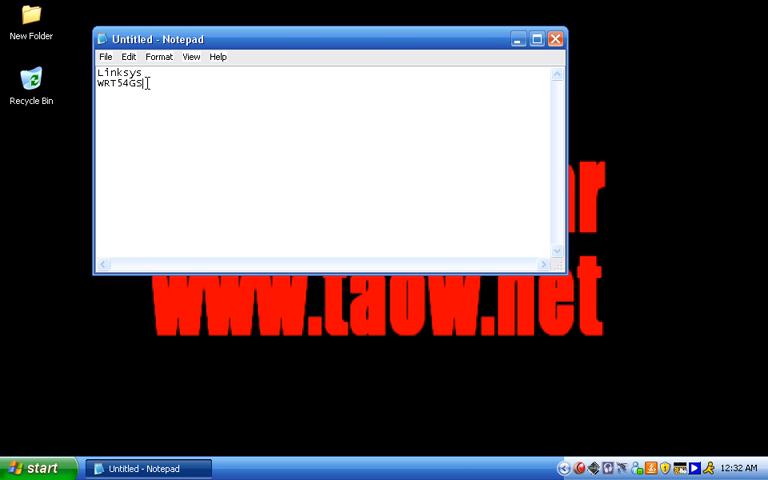
double_click(118, 83)
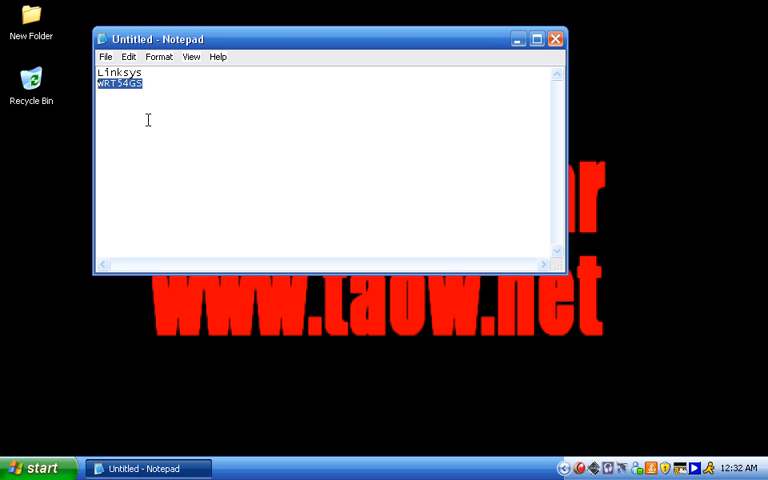
mouse_move(168, 96)
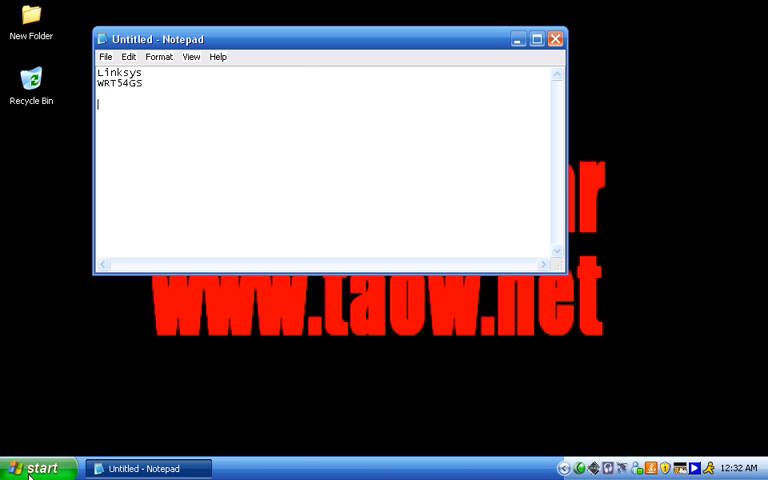
click(35, 468)
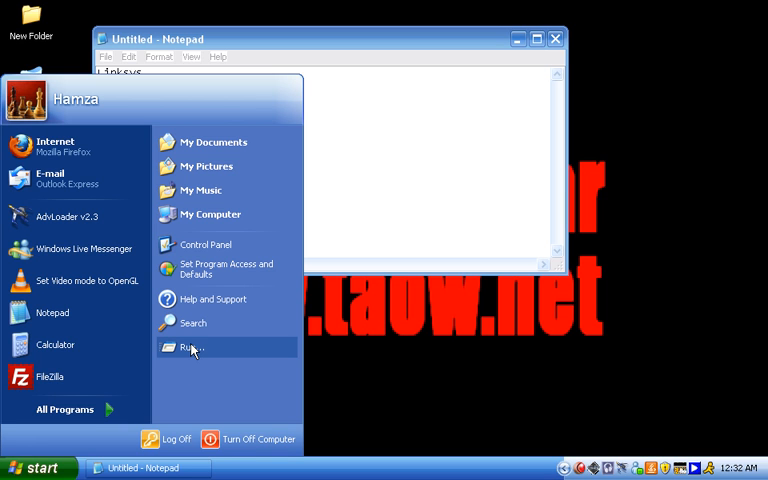
click(192, 348)
text(cmd)
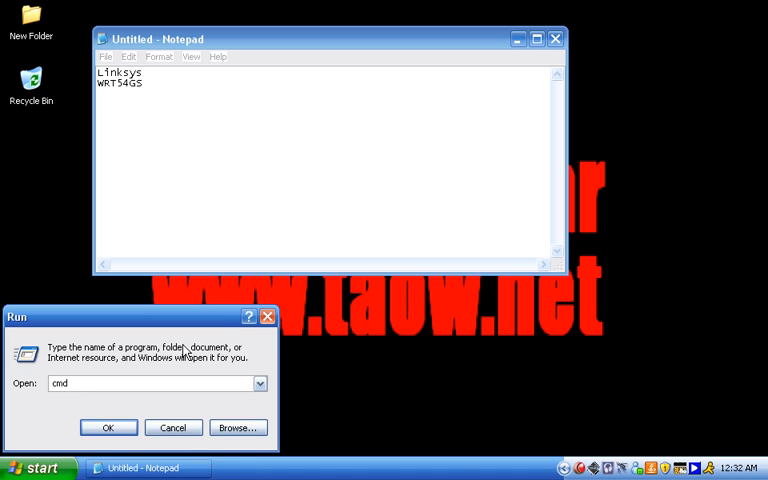
click(108, 427)
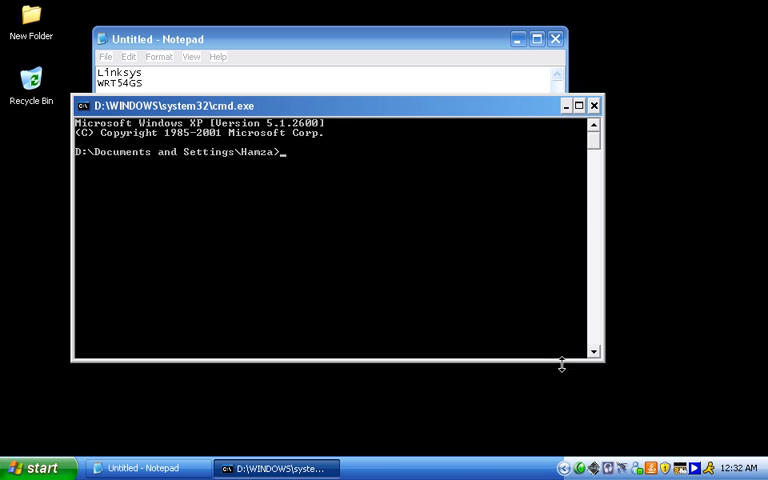
mouse_move(190, 223)
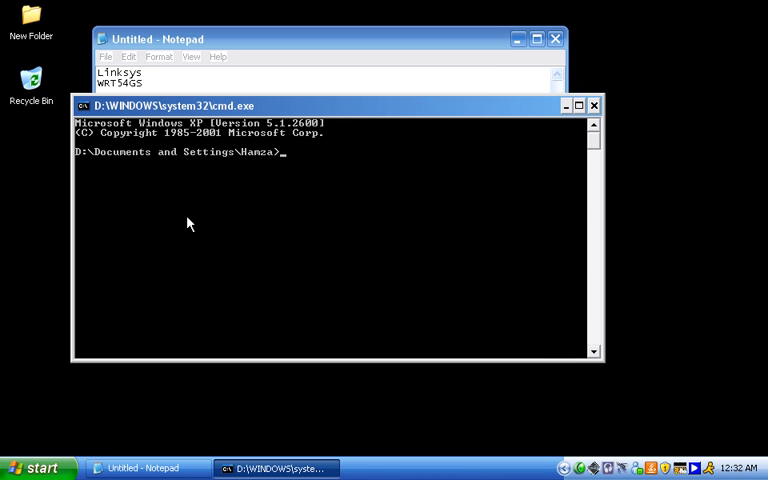
text(ipconfi)
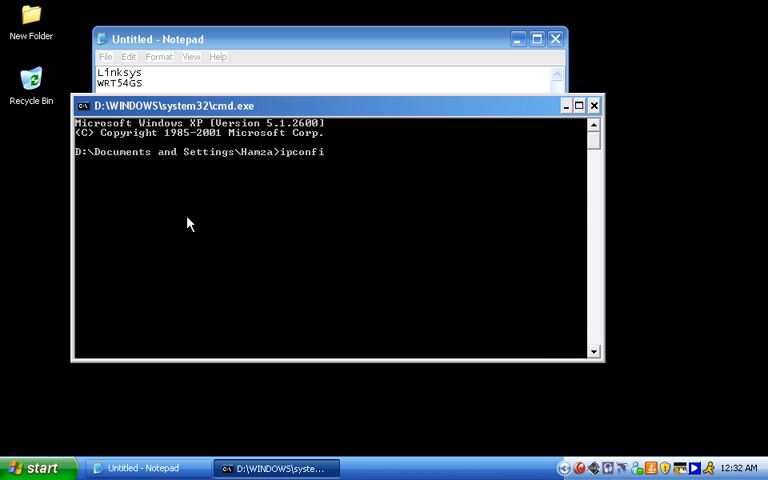
key(Return)
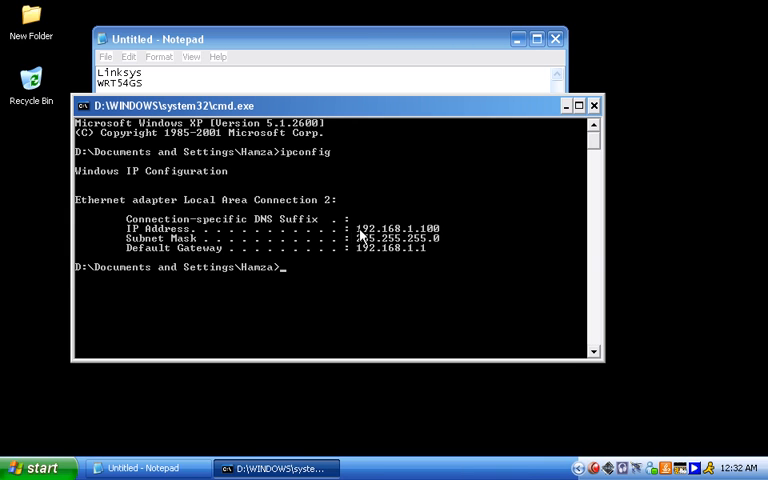
mouse_move(440, 236)
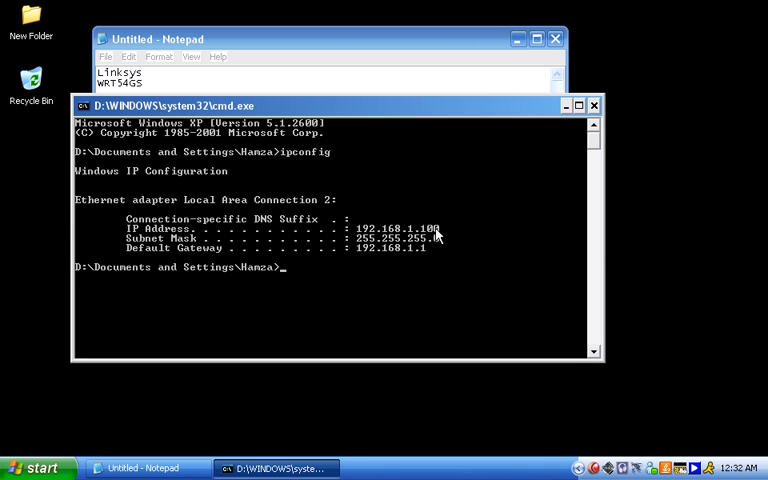
mouse_move(392, 253)
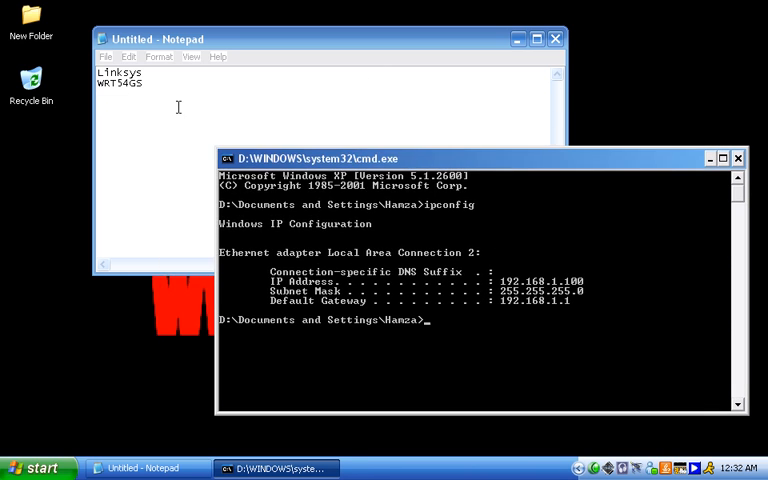
Add 'ip address 192.168.1.100' and 'default gateway 192.168.1.1' to the Notepad note
text(1p)
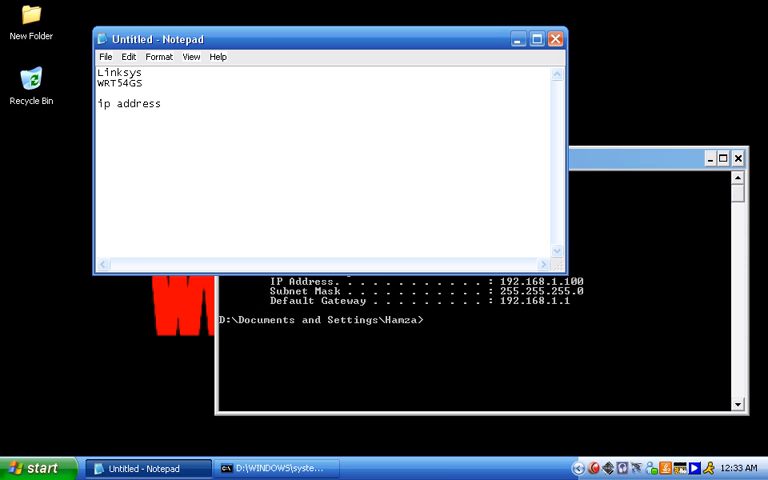
text(192.168.1.100)
text(default ga)
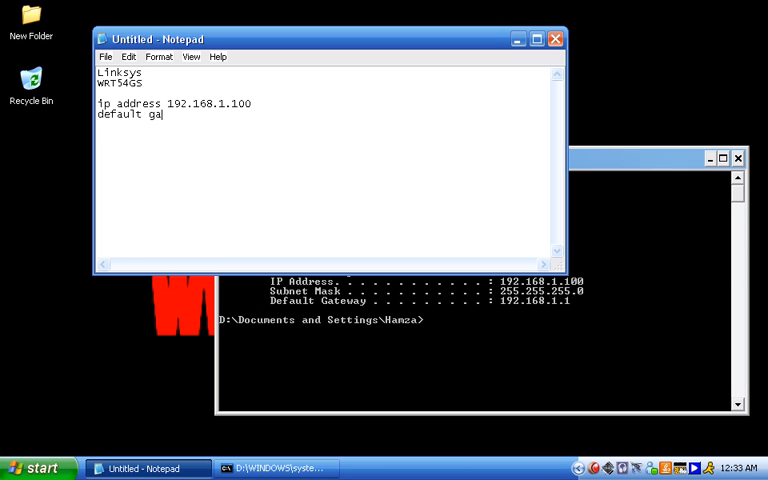
text(teway 192)
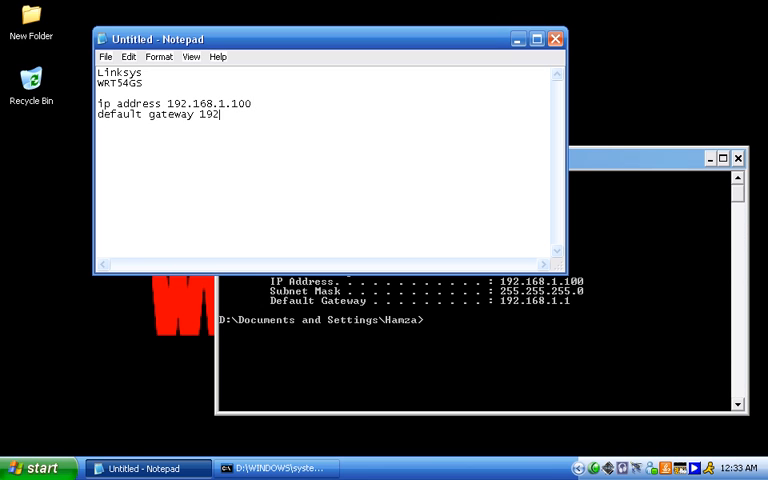
text(16/8)
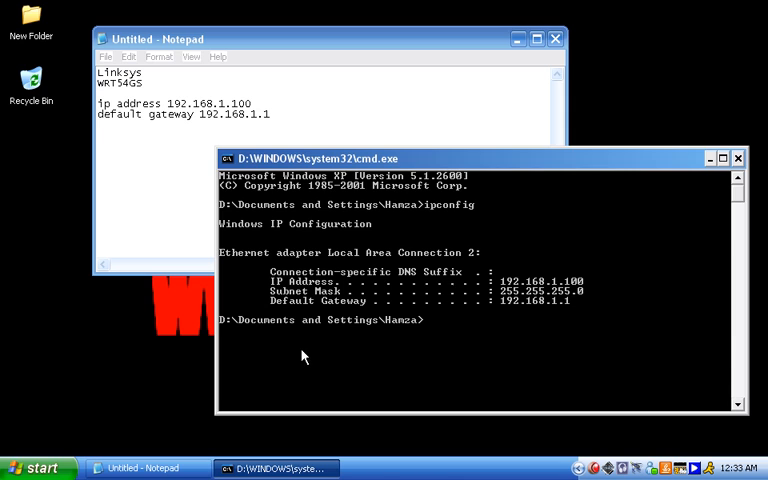
Close the Command Prompt and launch Mozilla Firefox from the Start menu
click(738, 158)
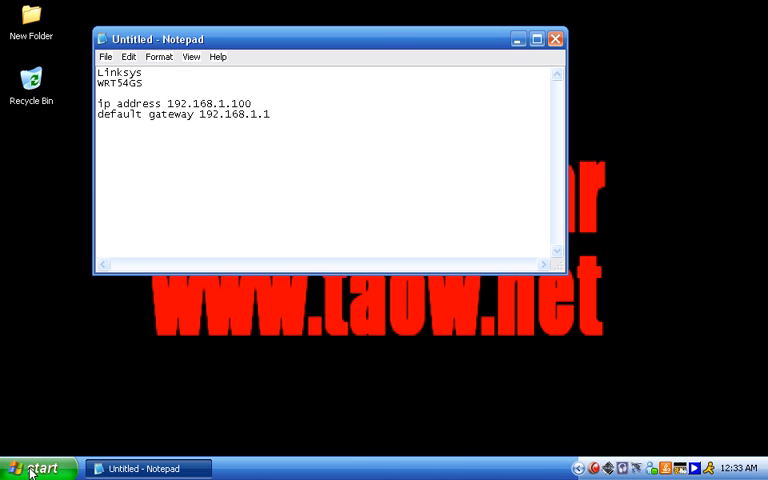
double_click(116, 85)
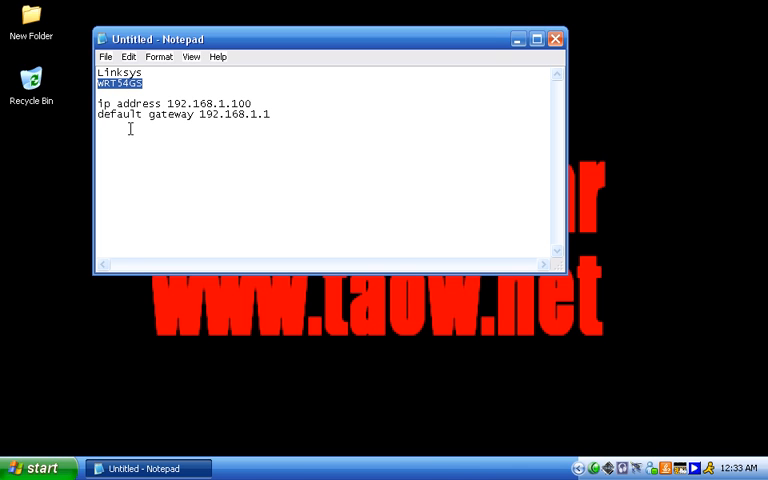
click(38, 467)
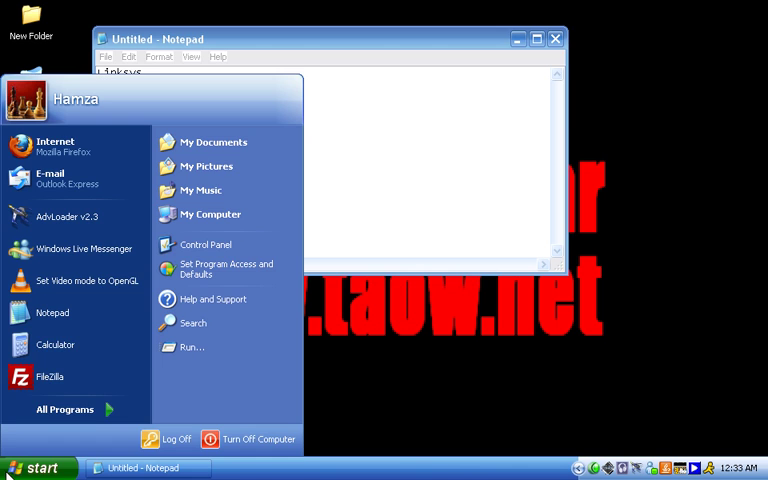
mouse_move(65, 147)
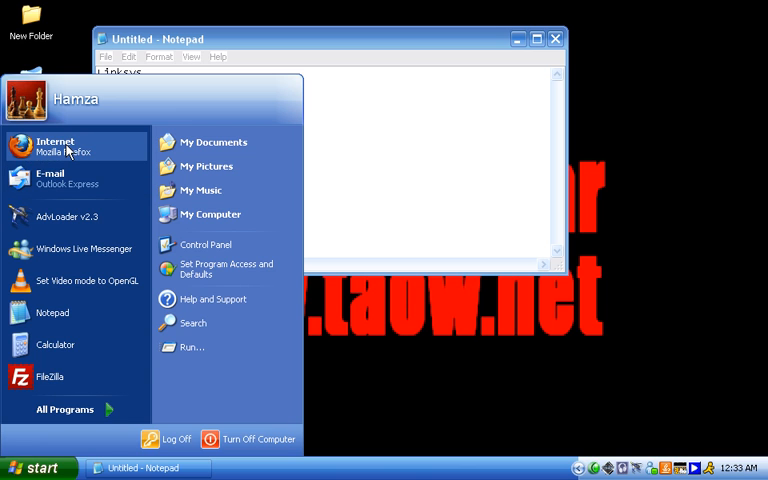
click(55, 146)
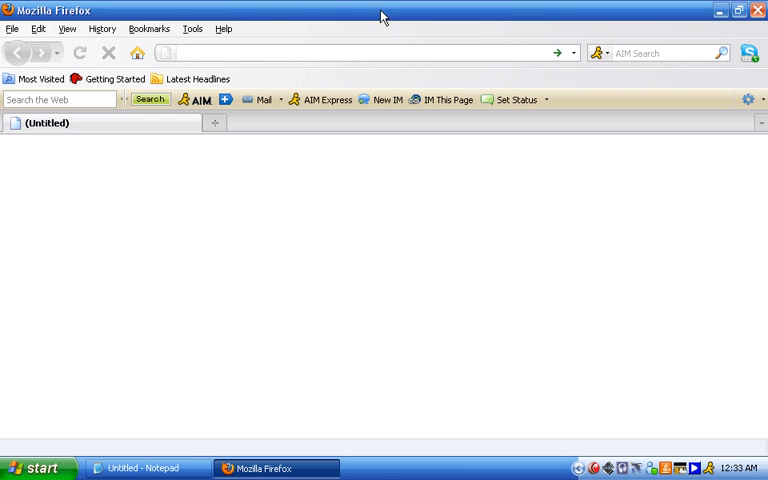
mouse_move(630, 25)
text(192.168.1.1)
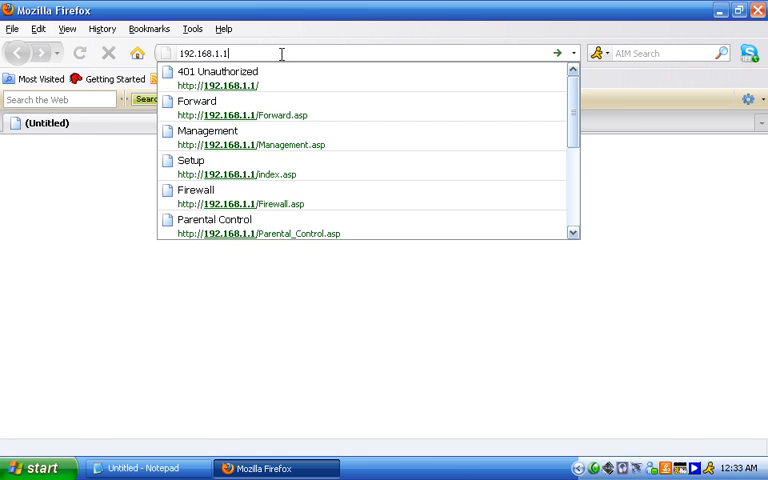
Load 192.168.1.1 to bring up the WRT54GS username and password prompt
key(Return)
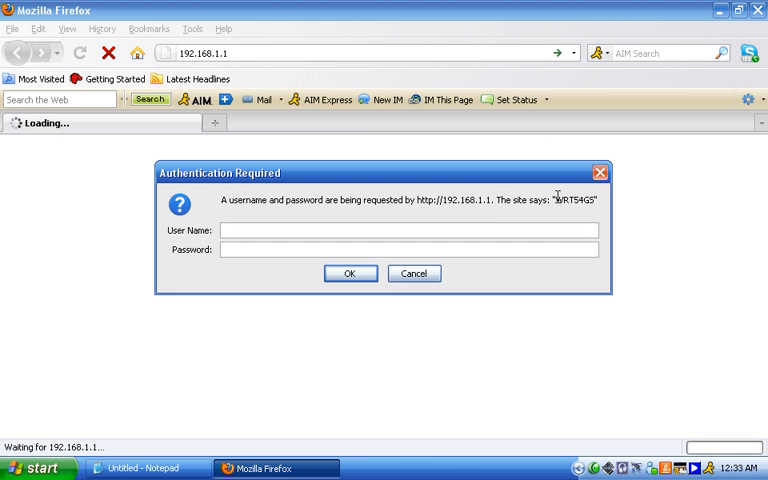
double_click(573, 202)
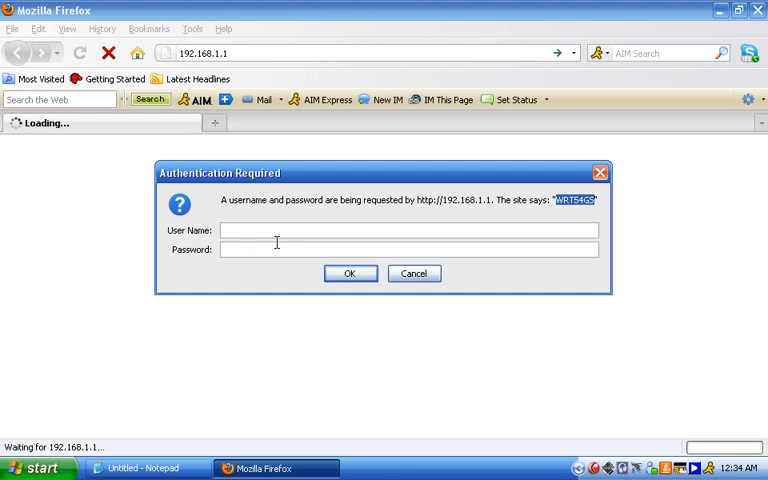
mouse_move(322, 213)
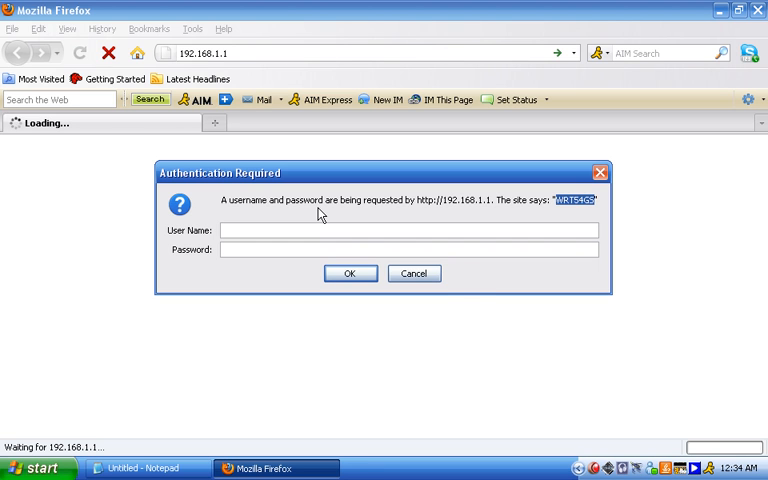
mouse_move(368, 228)
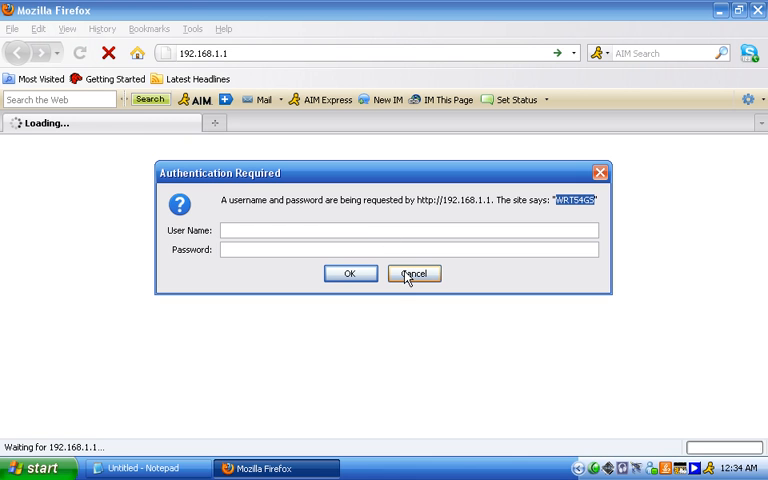
click(413, 273)
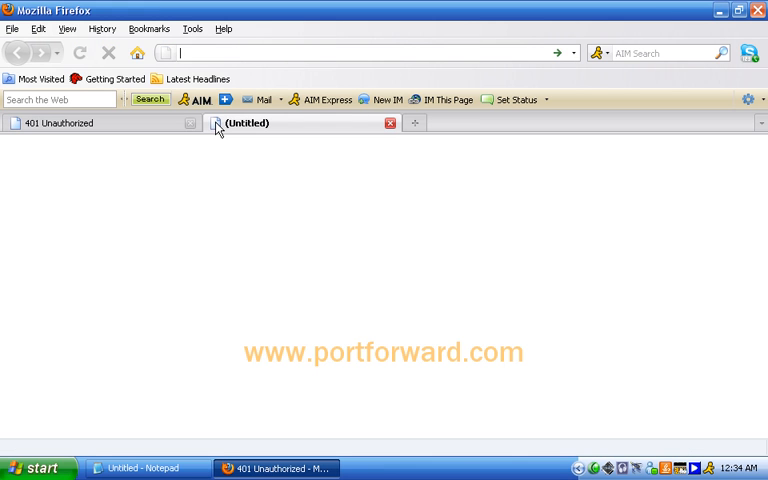
text(www)
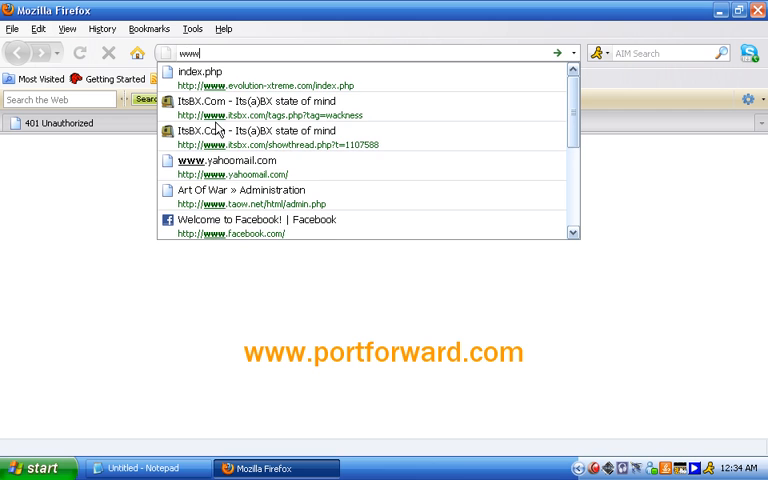
text(.portforward.com/)
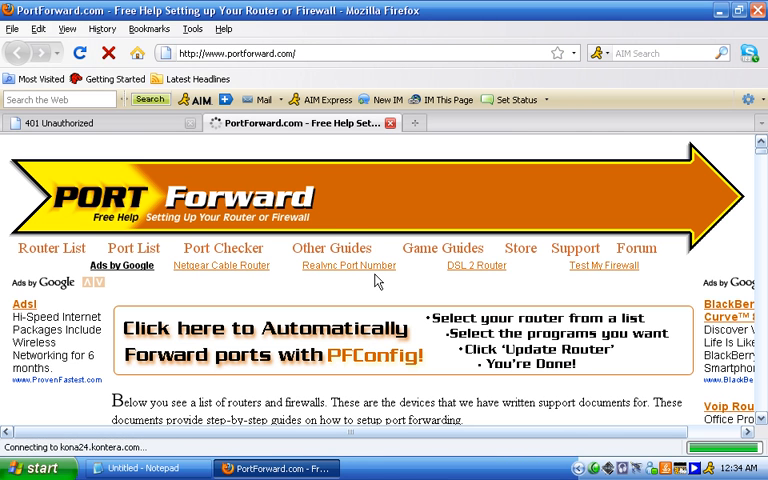
Find Linksys in the router list and open the WRT54GS guide
scroll(down, 3)
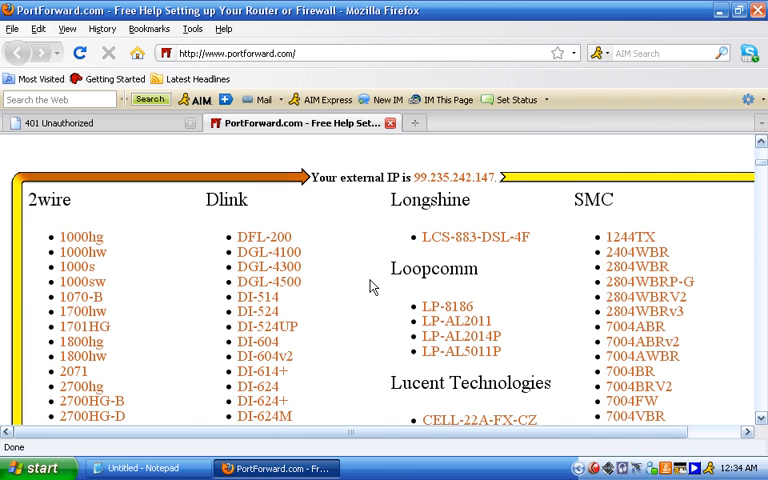
mouse_move(350, 288)
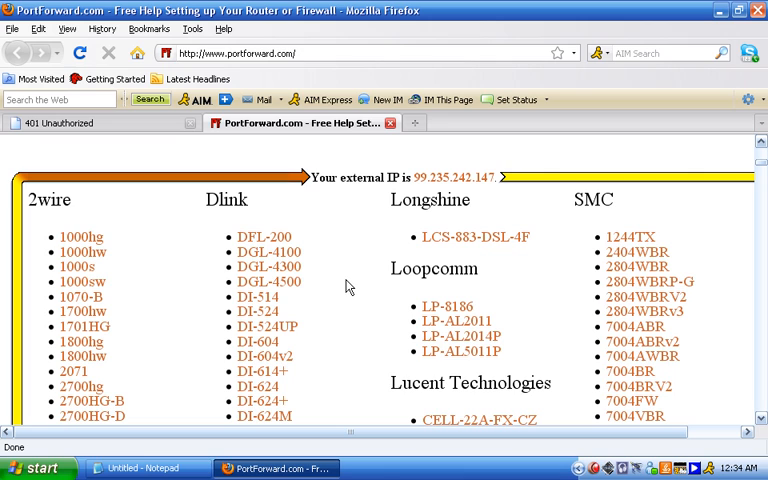
scroll(down, 3)
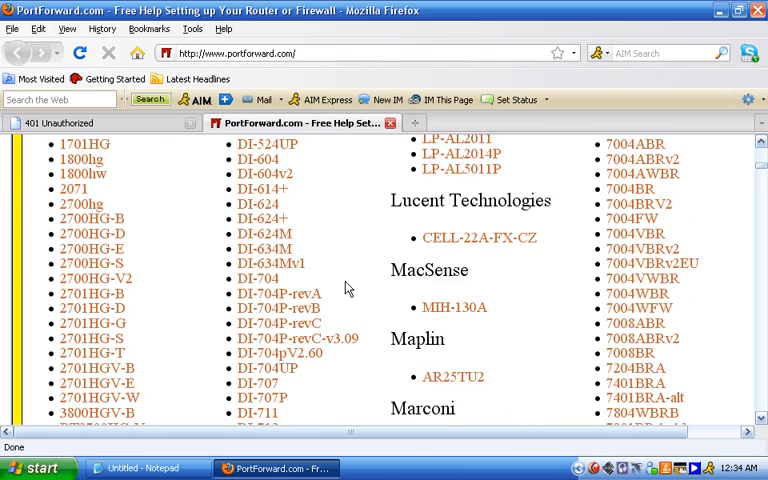
scroll(down, 3)
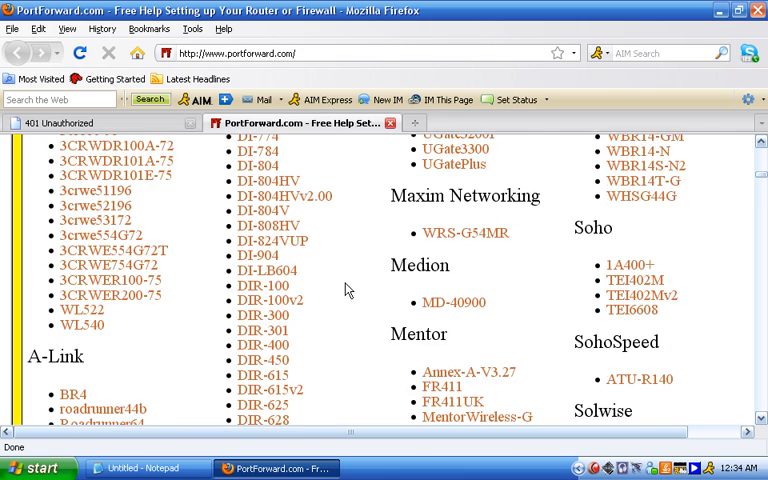
scroll(down, 3)
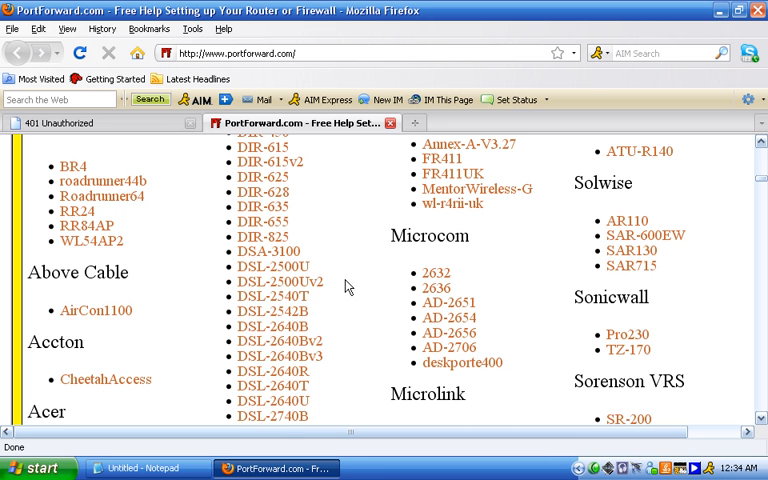
scroll(down, 3)
text(l)
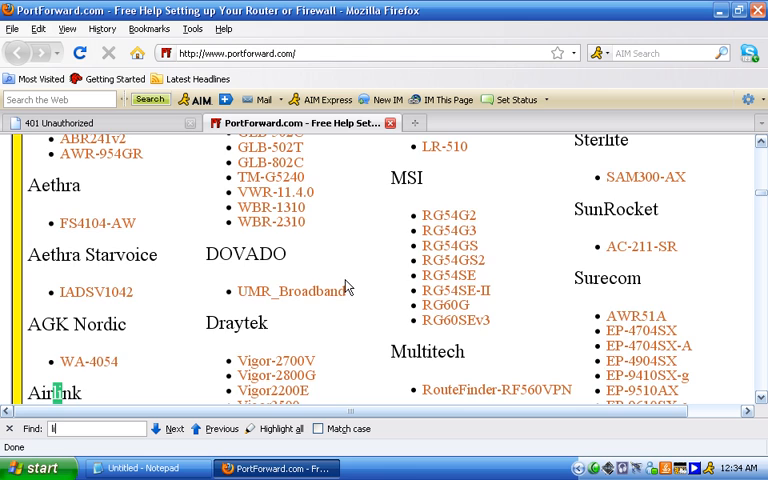
text(inksys)
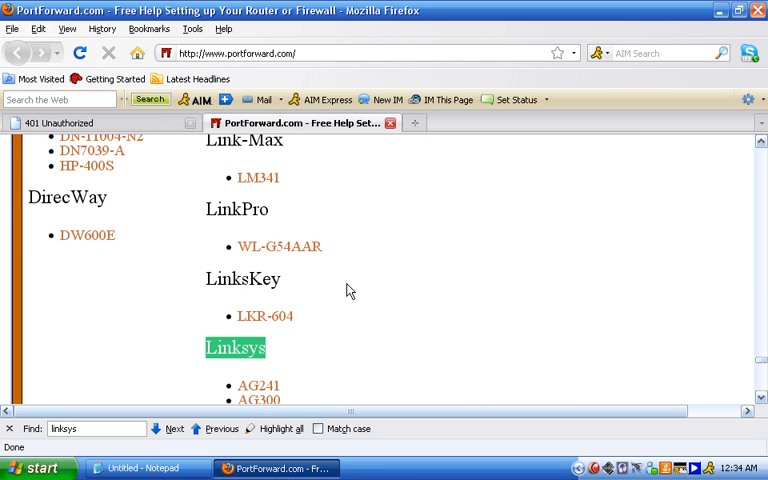
scroll(down, 3)
text(WRT54GS)
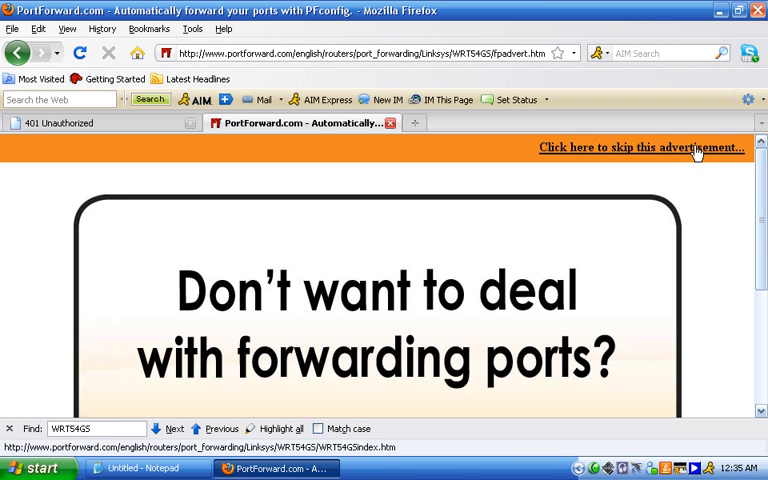
Skip the advertisement and pick Starcraft from the program list
click(640, 147)
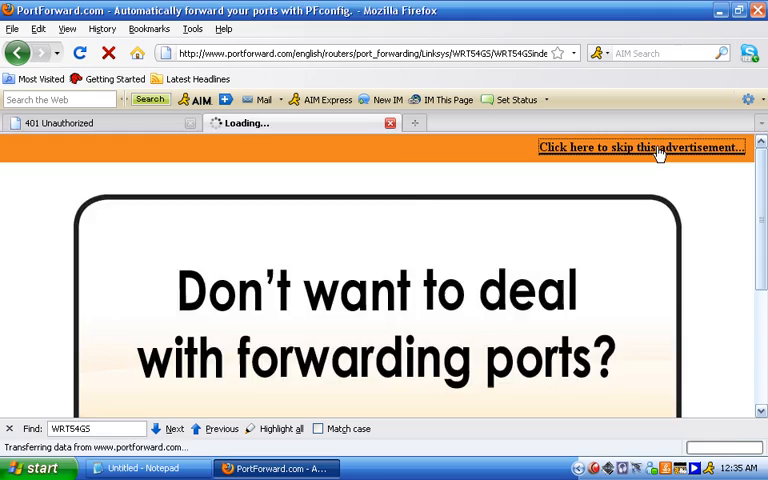
click(640, 147)
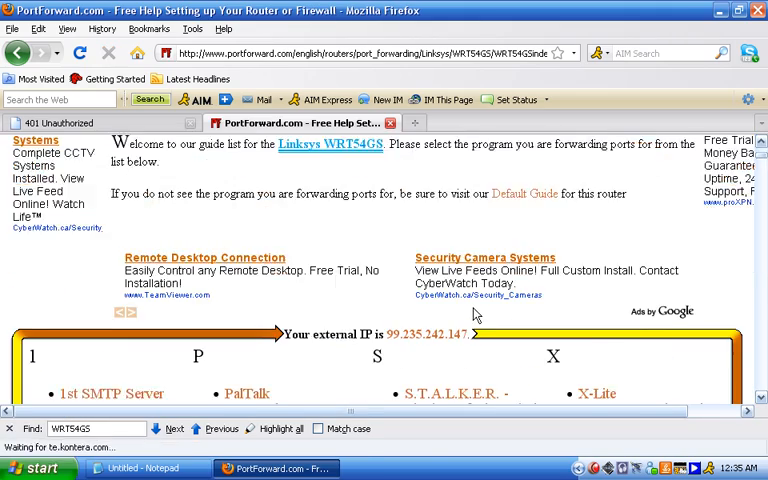
scroll(down, 3)
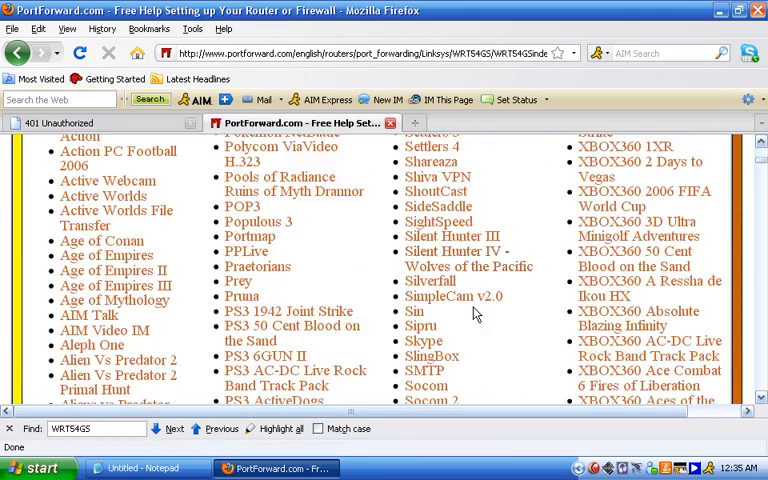
scroll(down, 3)
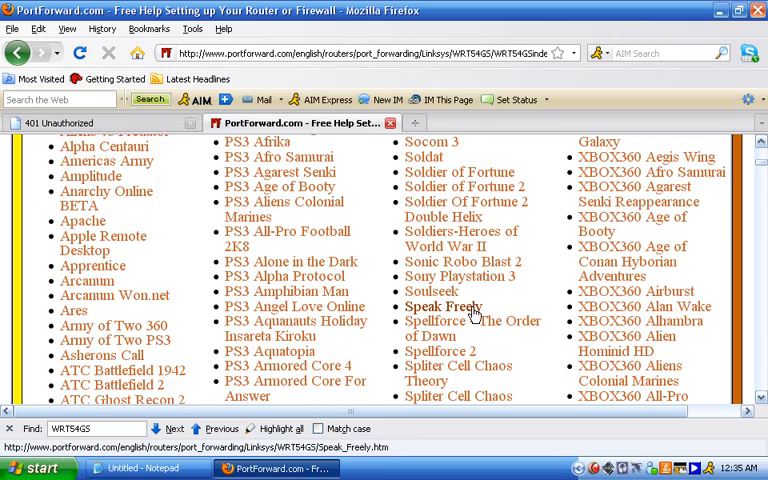
scroll(down, 3)
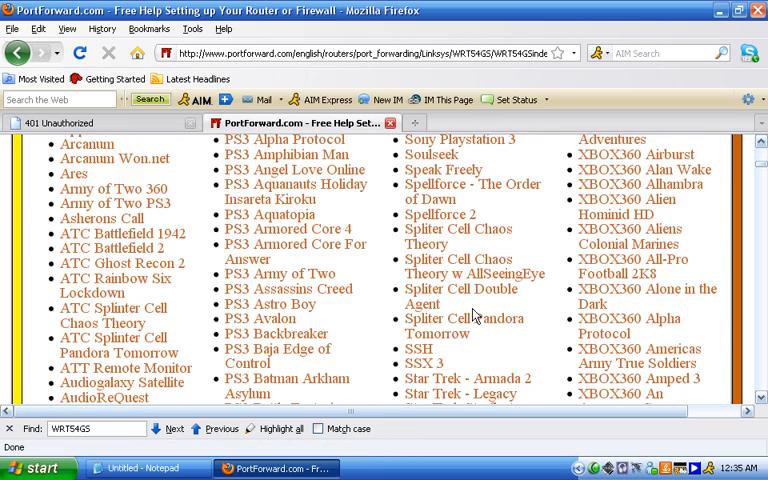
scroll(down, 3)
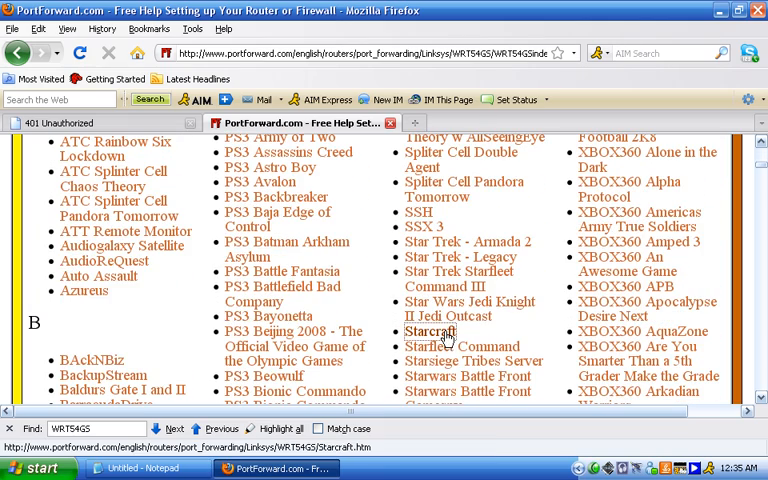
click(431, 331)
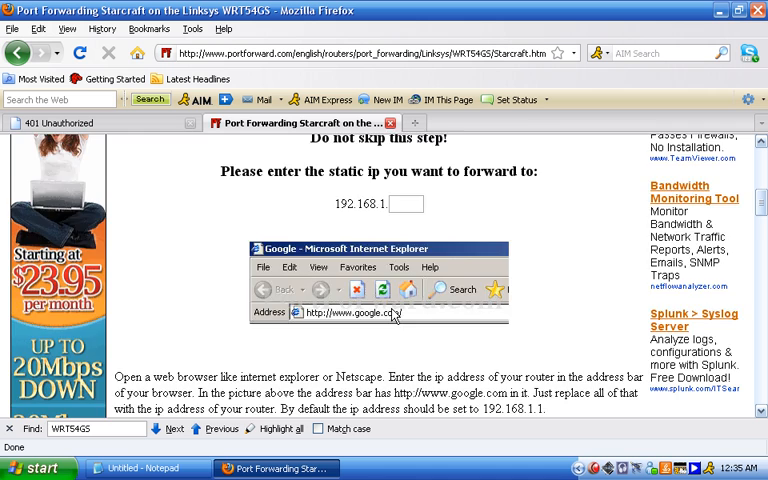
Reload the 401 Unauthorized tab and submit the router password
scroll(down, 3)
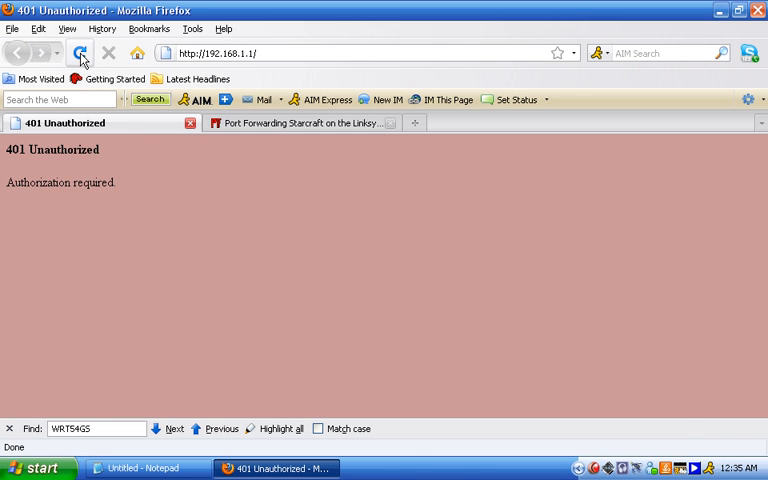
click(80, 53)
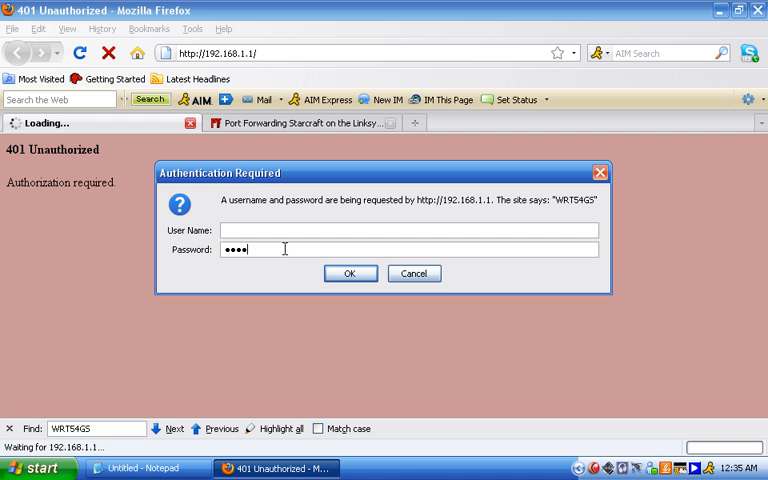
click(350, 273)
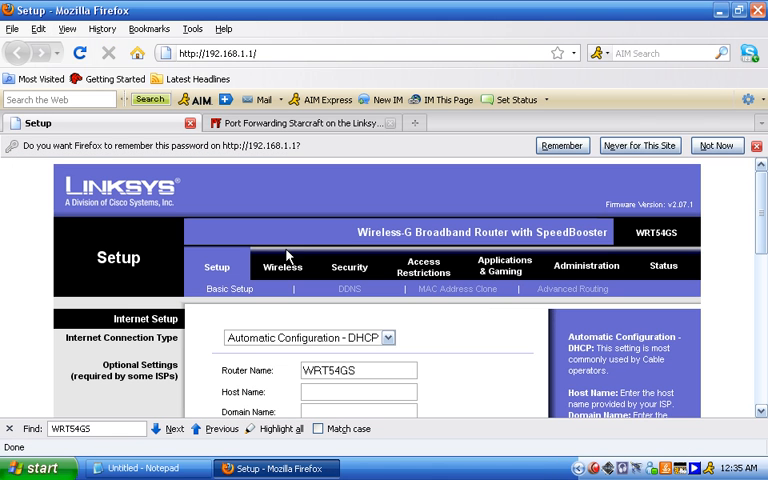
Navigate the router tabs to Applications & Gaming > Port Range Forward
scroll(down, 3)
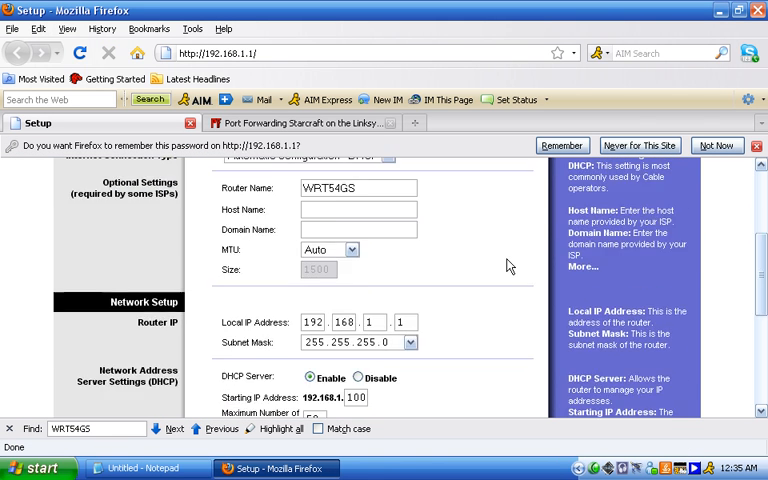
scroll(down, 3)
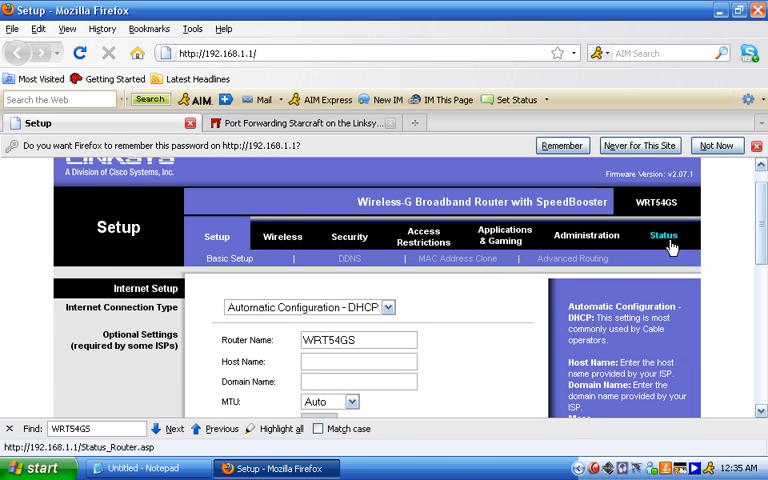
click(283, 236)
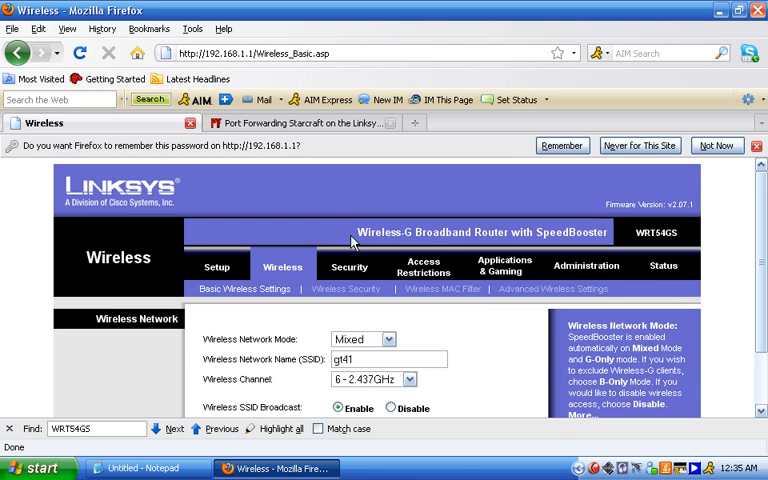
click(349, 266)
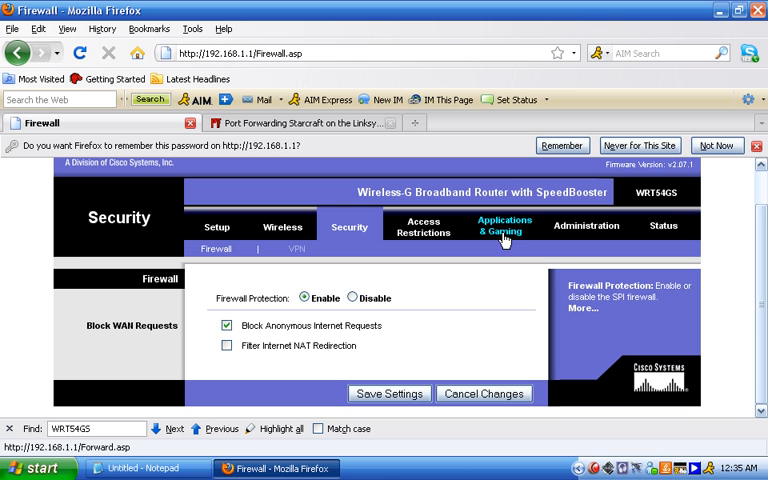
click(505, 224)
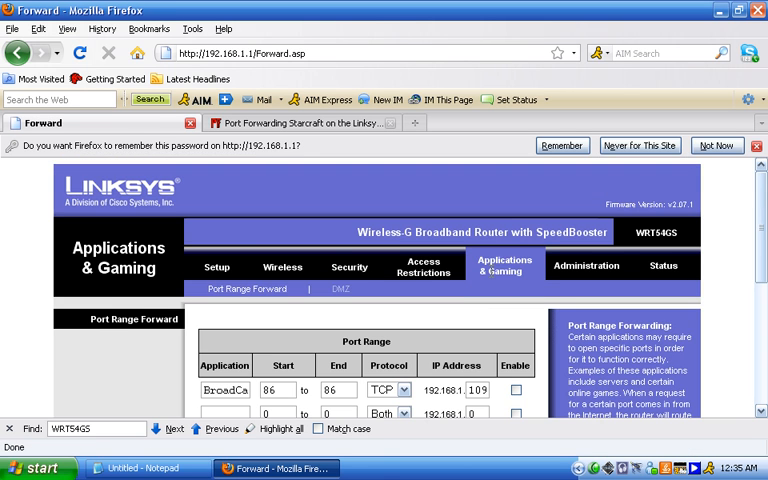
Enter an enabled Starcraft rule: ports 6112–6112, protocol Both, IP 192.168.1.100; save settings
scroll(down, 3)
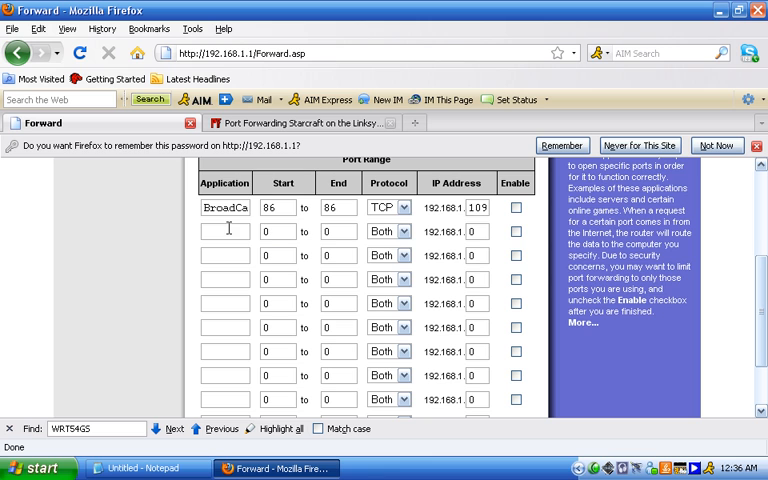
scroll(up, 3)
text(Starcra)
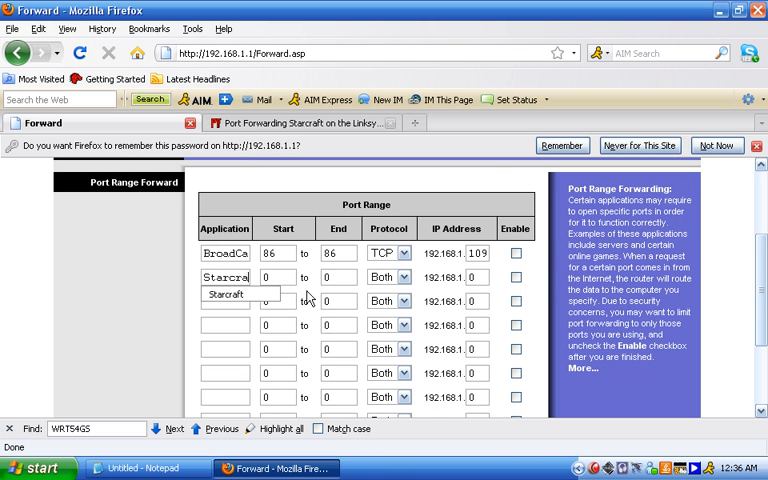
click(278, 277)
text(6112)
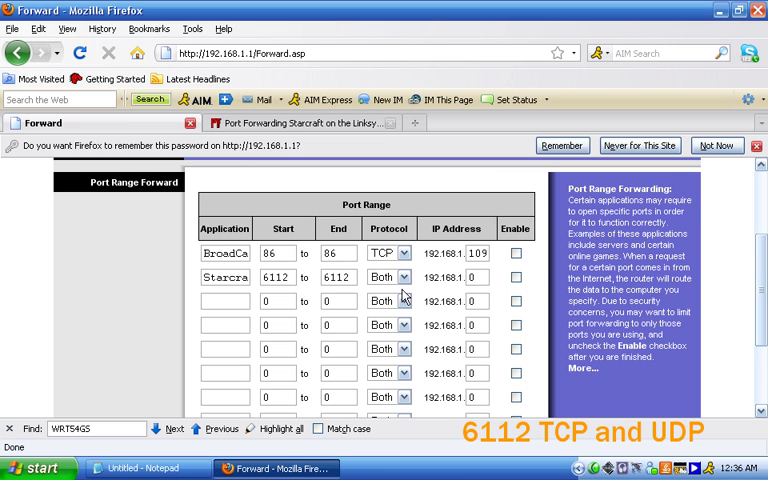
click(388, 300)
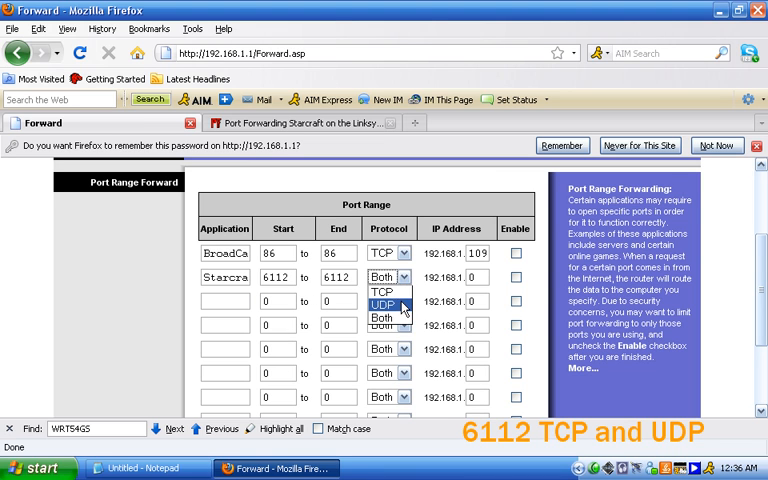
mouse_move(390, 317)
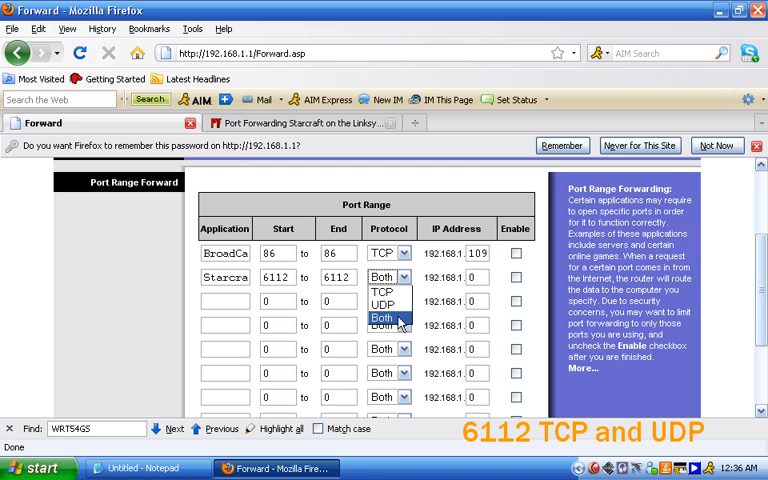
click(389, 324)
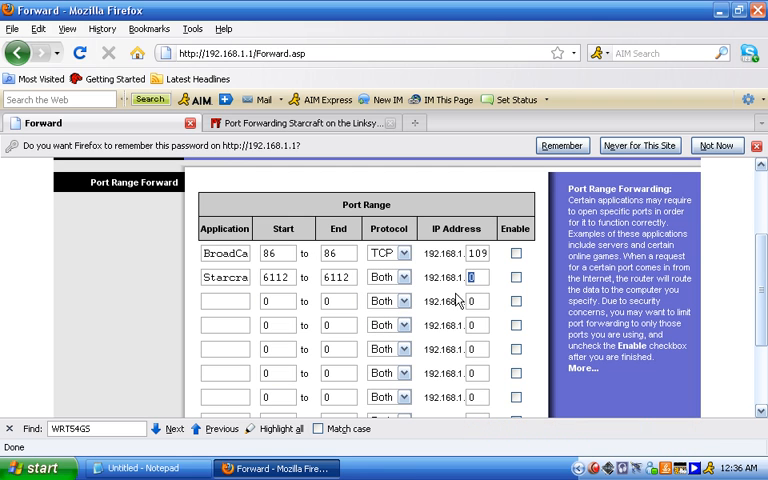
click(130, 468)
text(100)
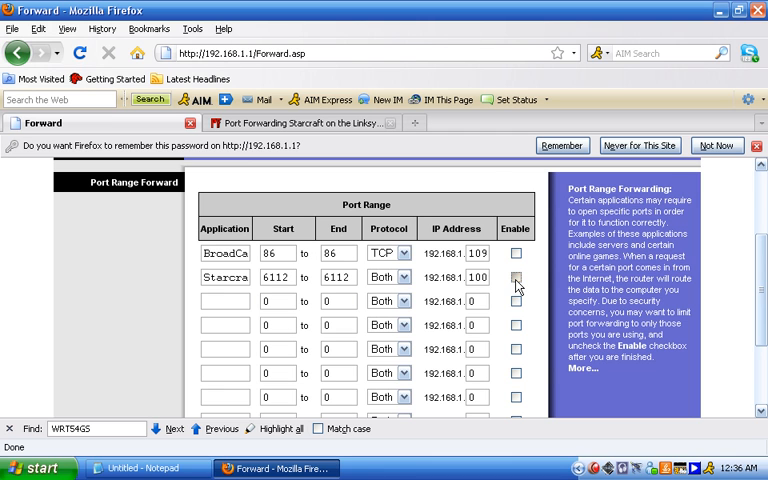
scroll(down, 3)
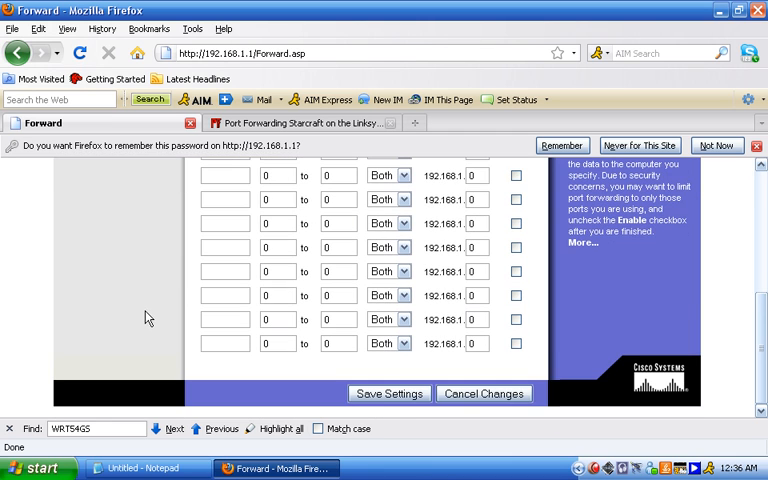
click(389, 393)
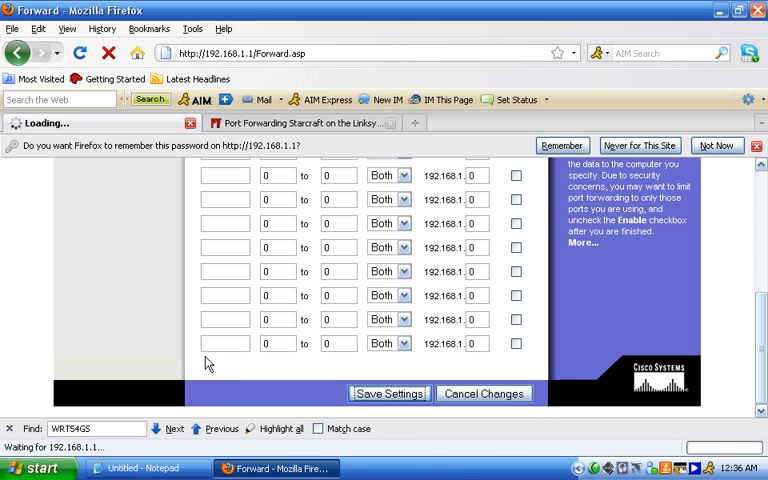
mouse_move(191, 344)
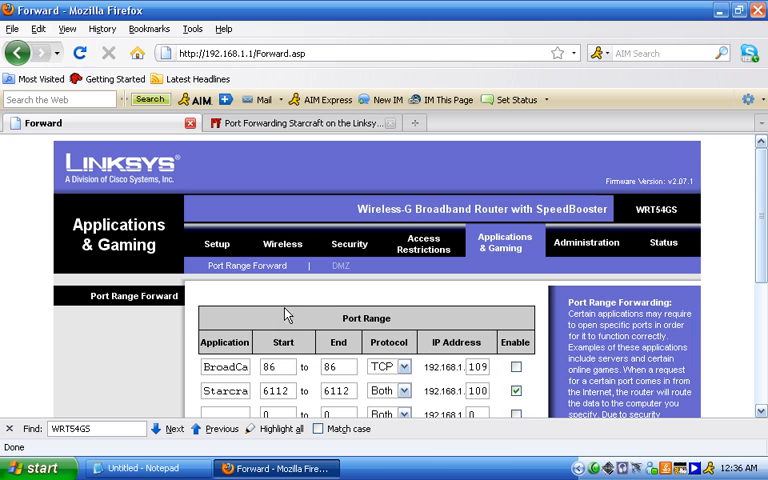
scroll(down, 3)
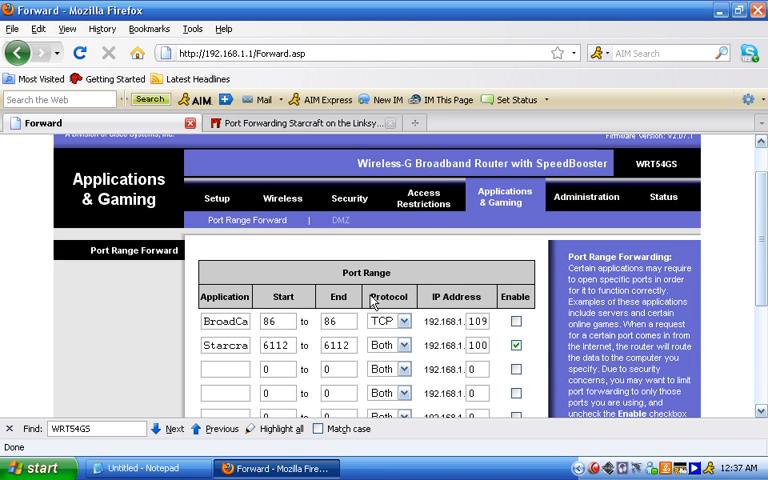
mouse_move(490, 256)
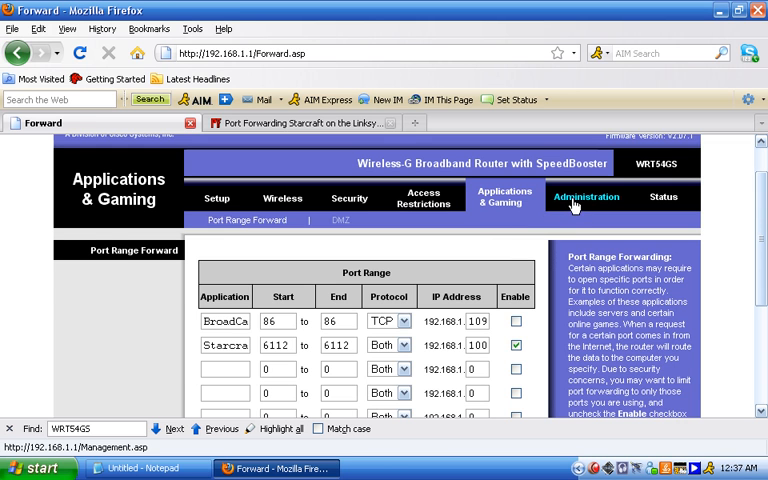
View the router's Administration tab, then close the router configuration tab
click(586, 197)
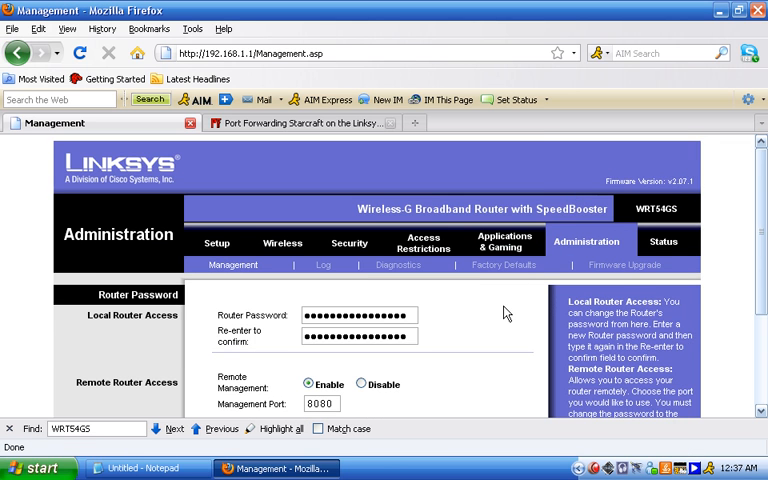
scroll(down, 3)
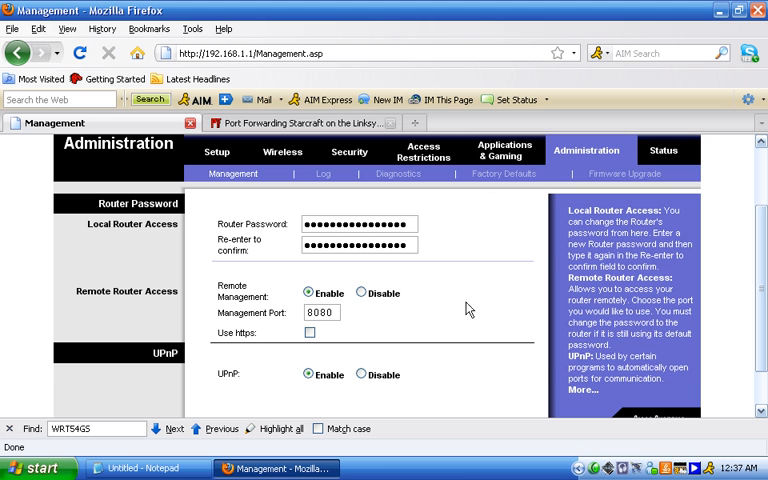
mouse_move(455, 262)
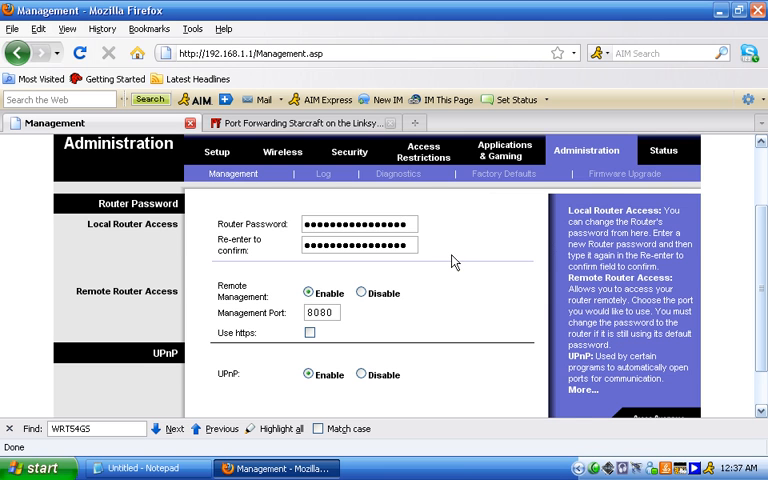
scroll(up, 3)
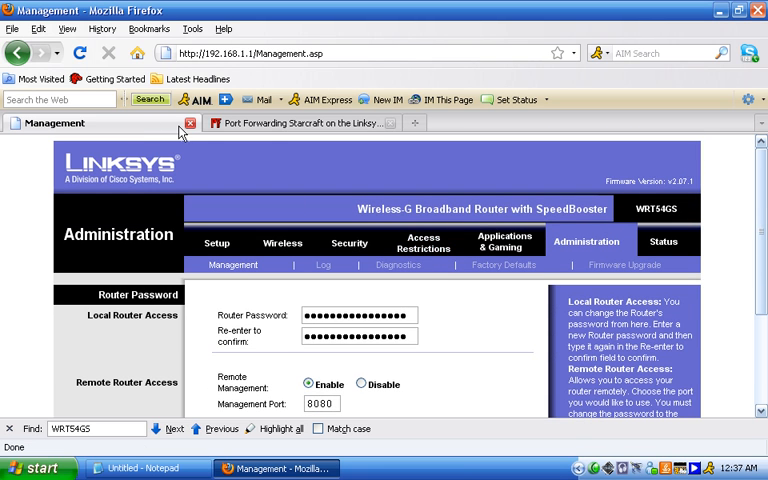
click(300, 122)
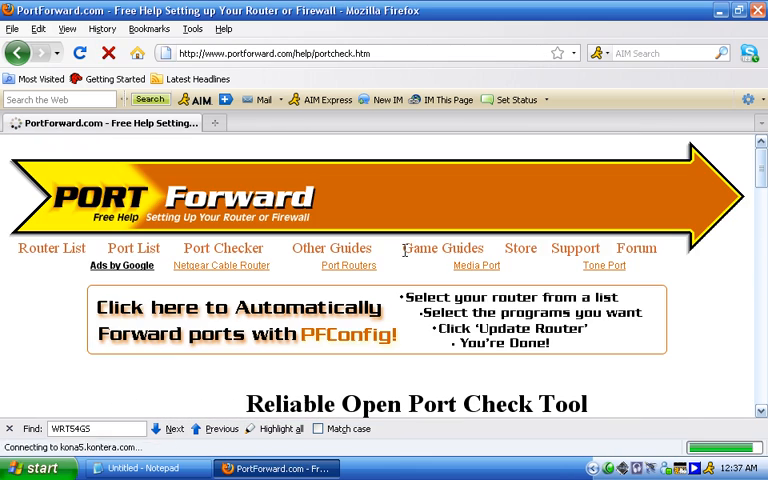
click(144, 467)
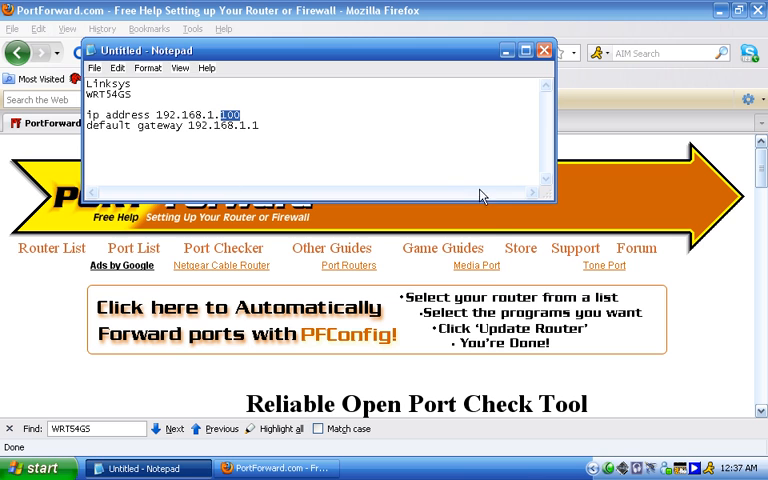
click(543, 49)
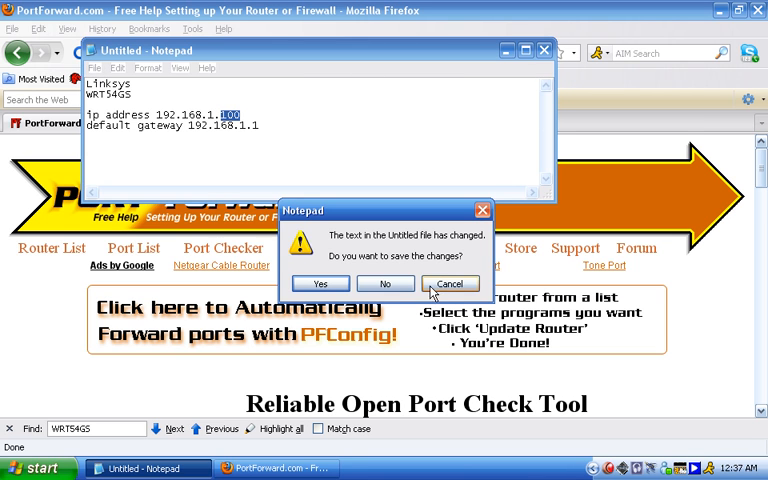
click(385, 283)
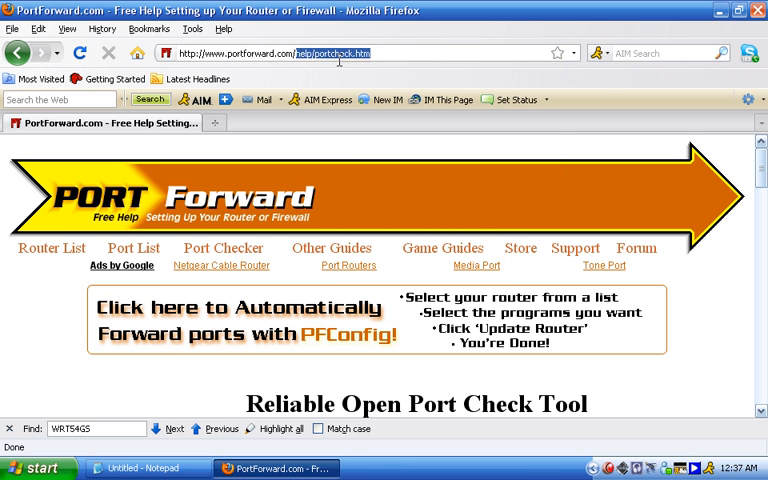
click(140, 467)
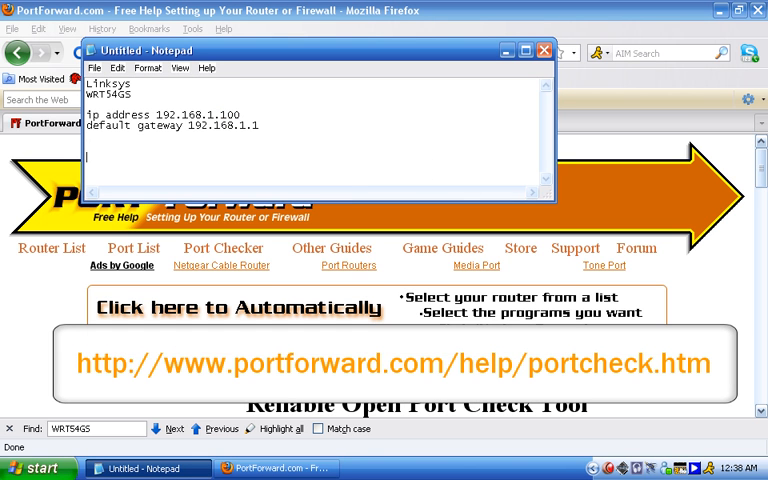
text(http://www.portforward.com/help/portcheck.htm)
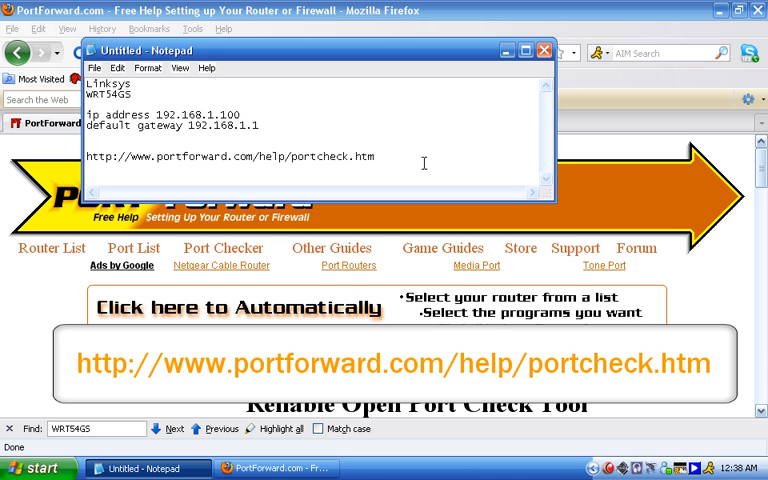
drag(320, 50, 330, 127)
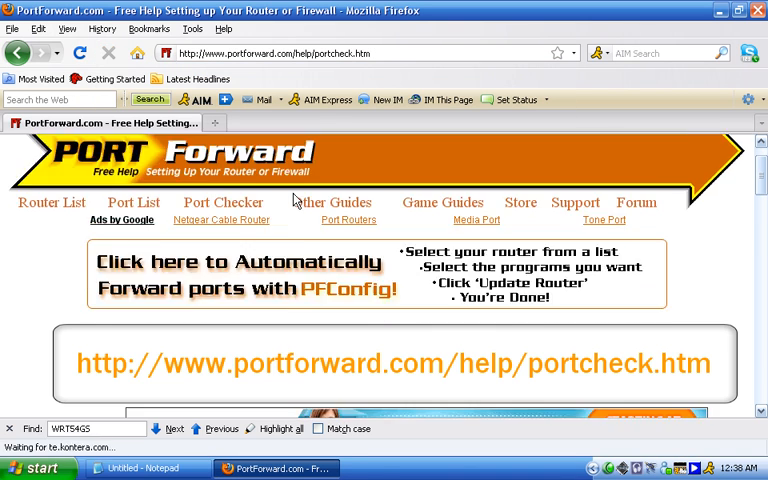
scroll(down, 3)
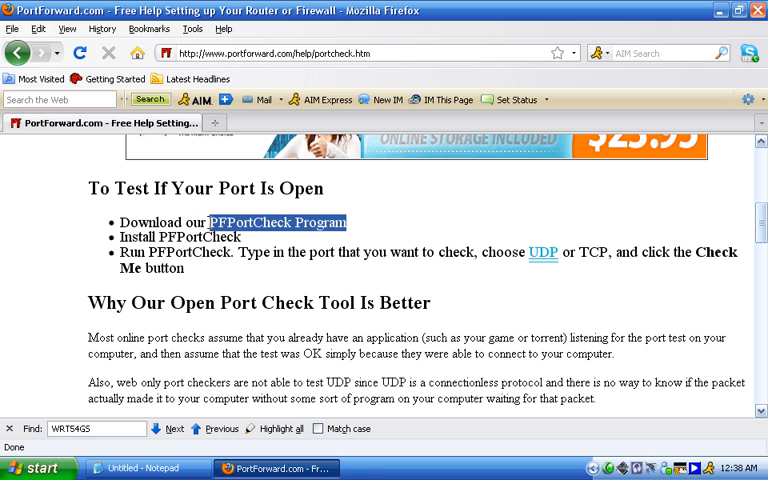
mouse_move(272, 231)
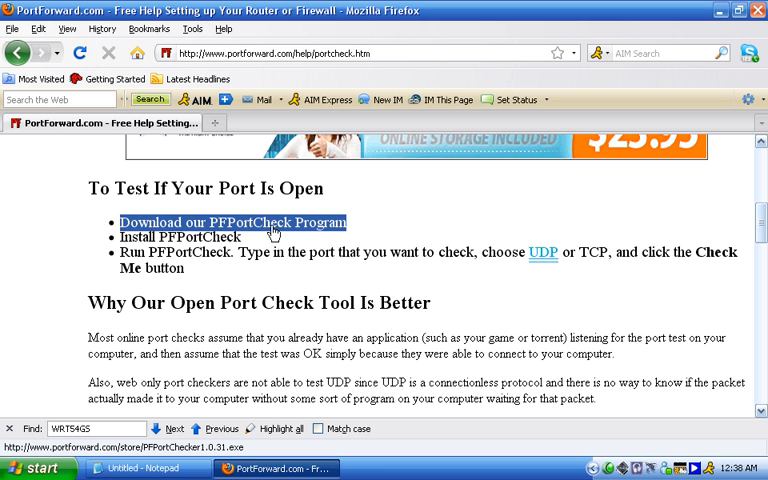
Save the PFPortCheck program download and run the PFPortChecker1.0.31 installer
click(233, 222)
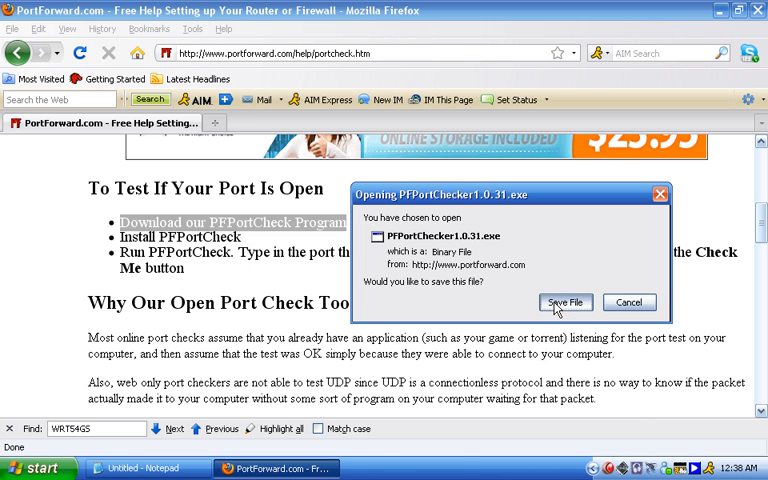
click(565, 302)
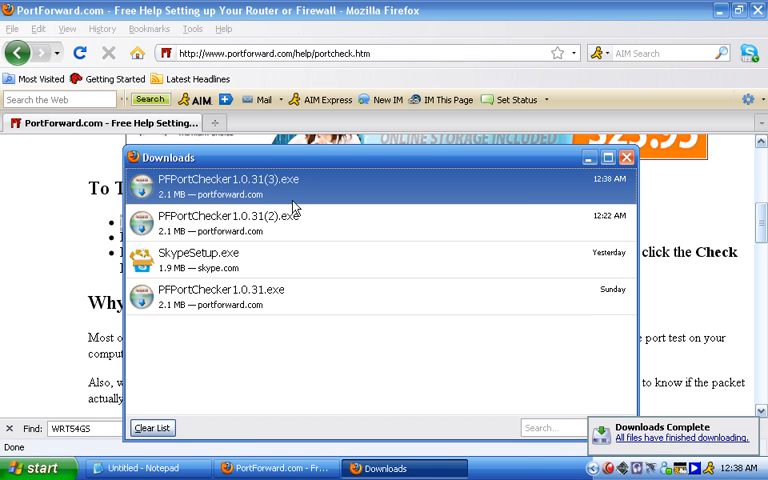
double_click(227, 185)
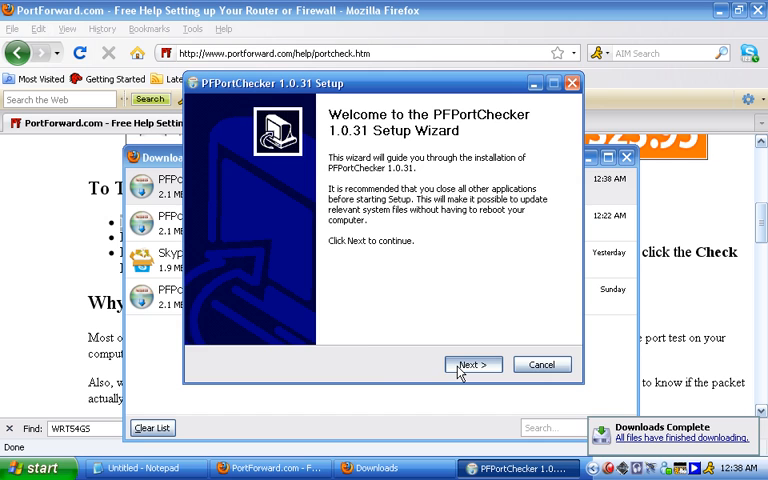
Install PFPortChecker to the default folder with the Ask Toolbar option unchecked
click(472, 364)
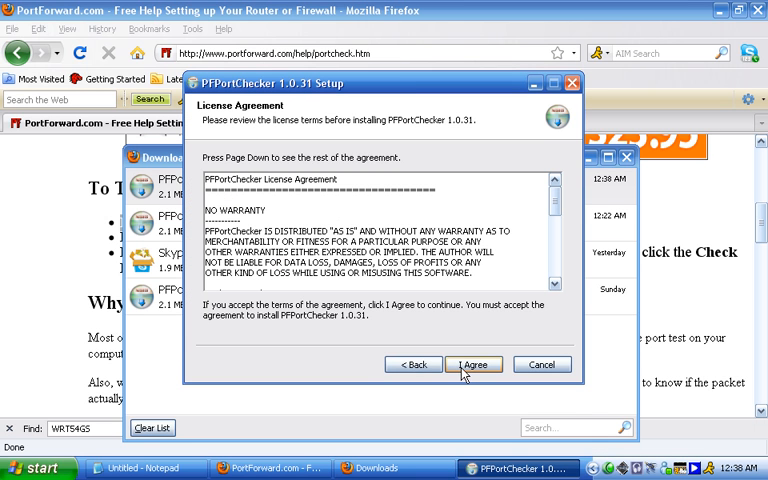
click(473, 364)
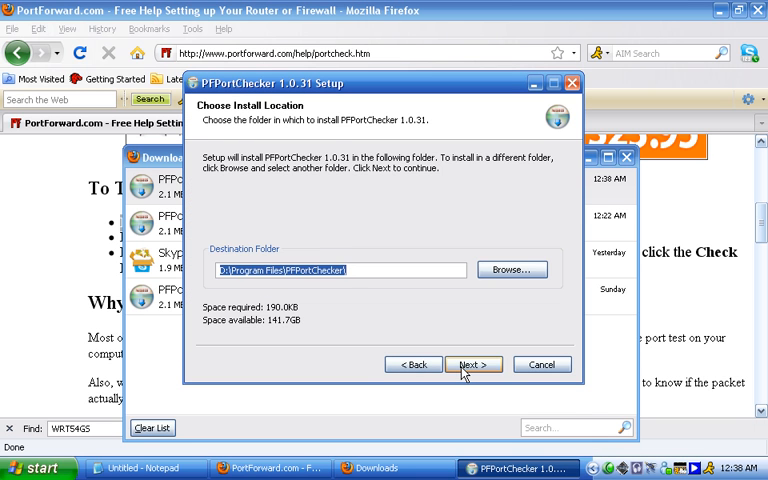
click(472, 364)
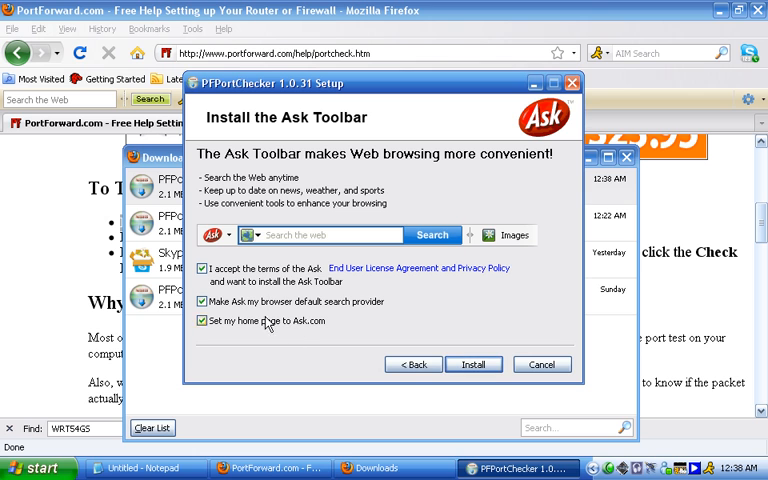
click(201, 268)
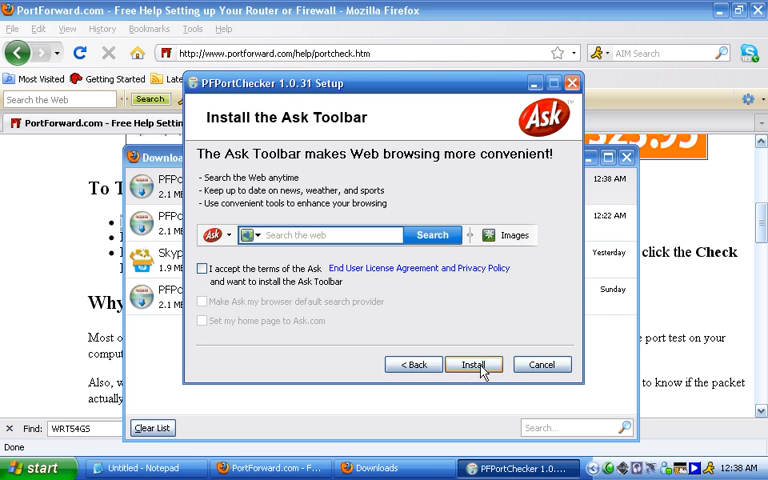
click(473, 364)
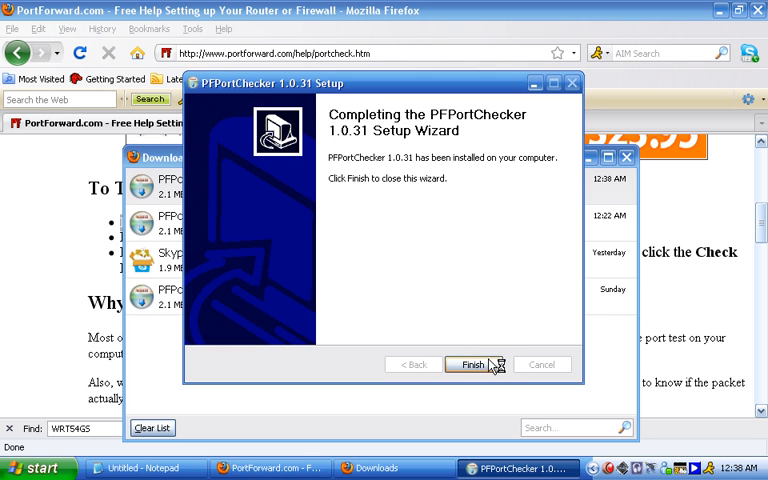
click(472, 364)
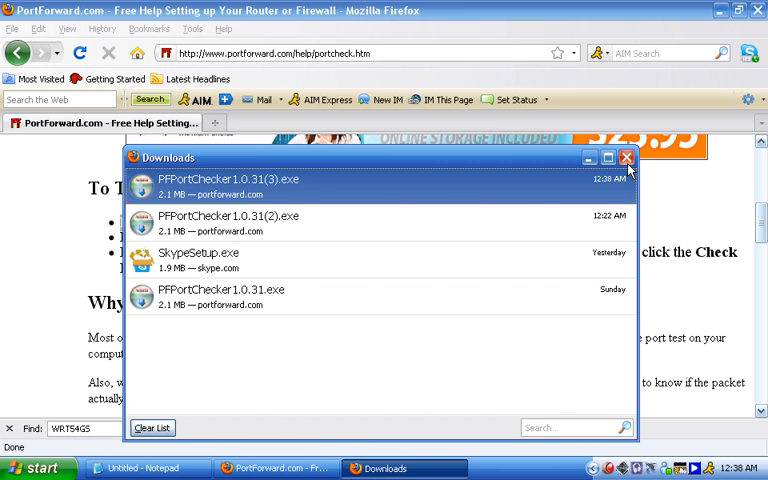
Close the downloads list and launch PFPortChecker from its repositioned desktop shortcut
click(626, 157)
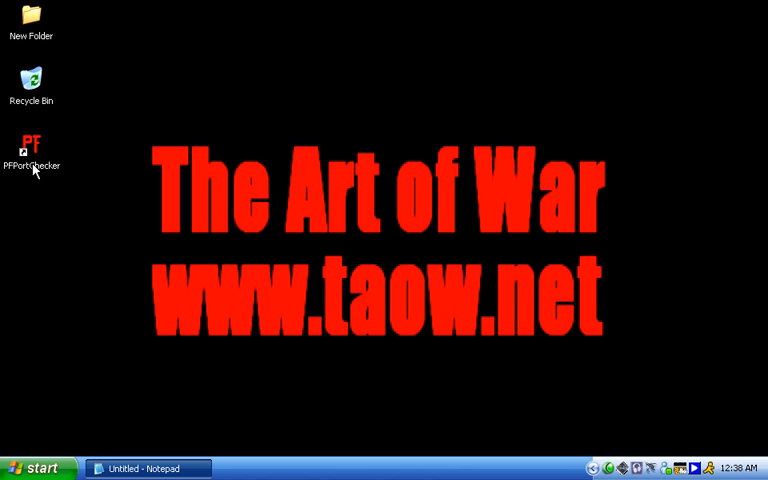
drag(32, 150, 224, 82)
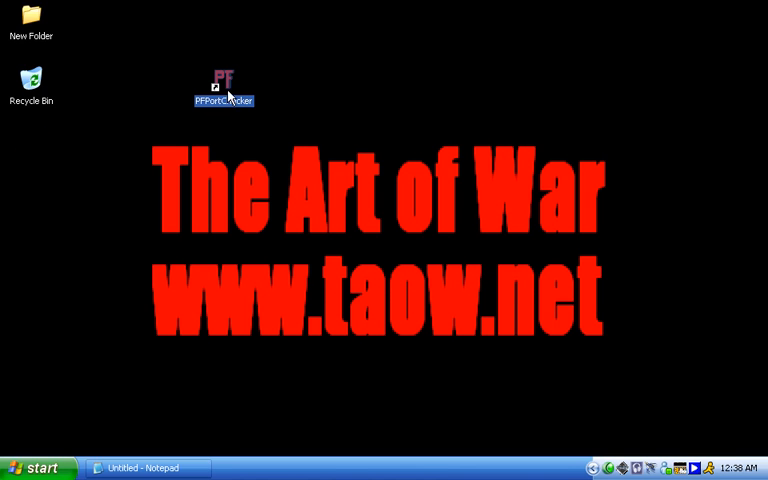
double_click(224, 78)
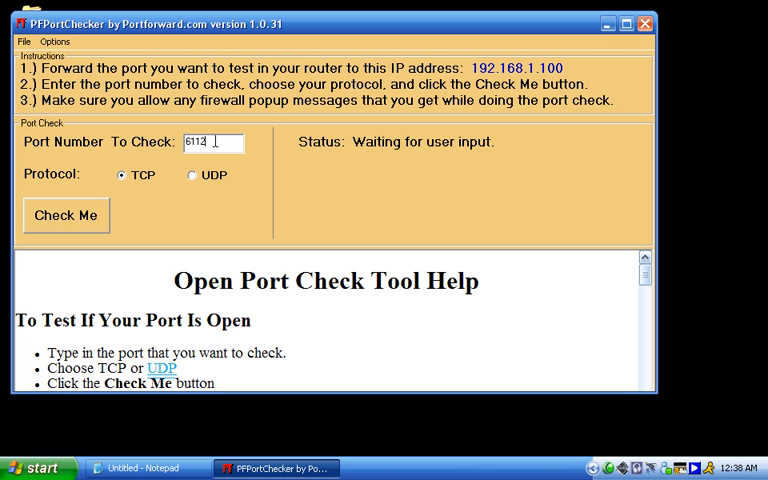
Correct the port to 6112 and run Check Me for TCP, then UDP
key(Backspace)
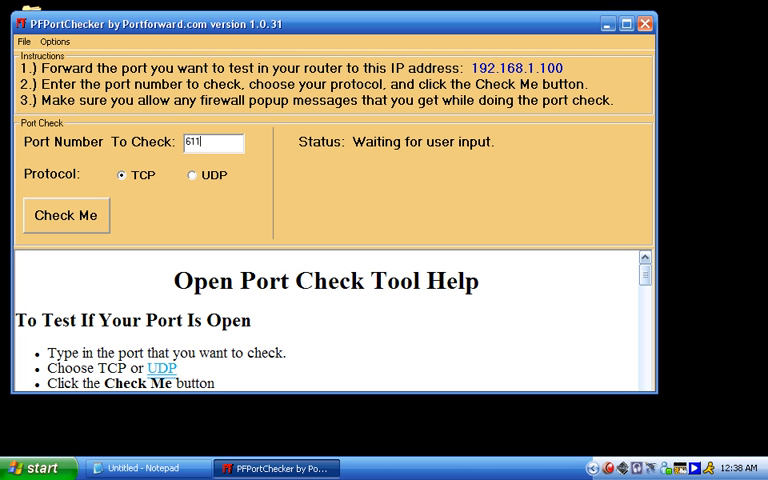
text(2)
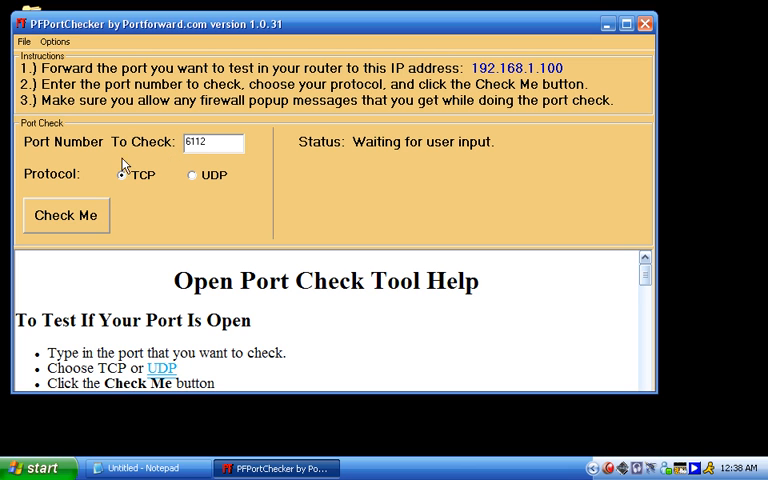
click(65, 215)
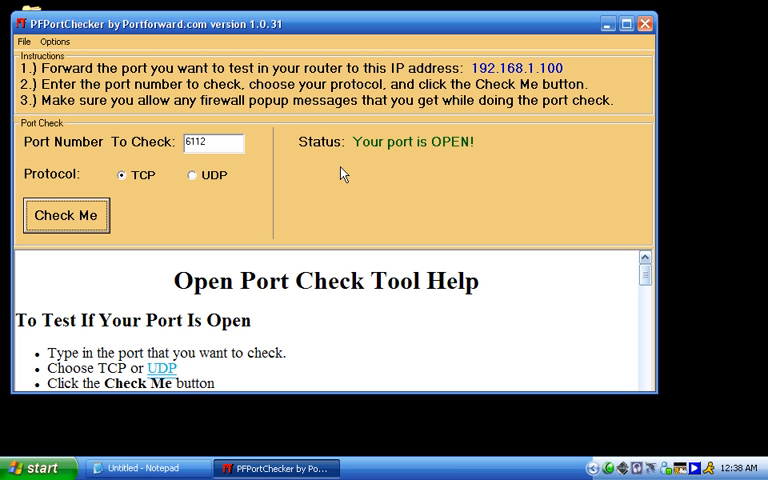
click(190, 175)
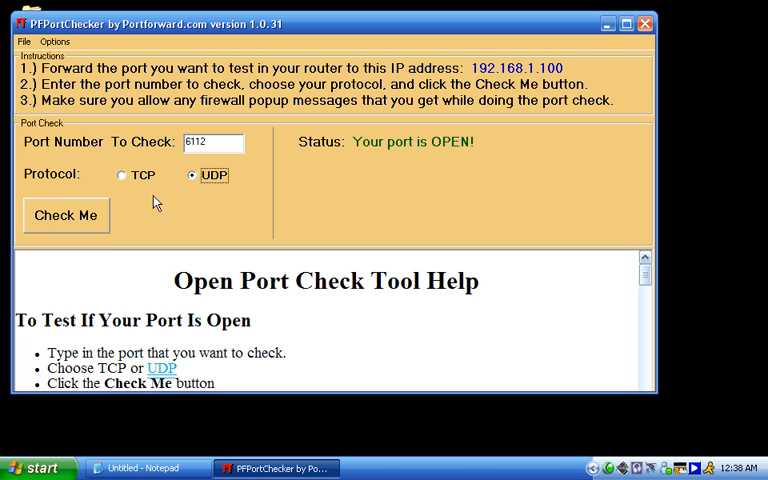
click(65, 215)
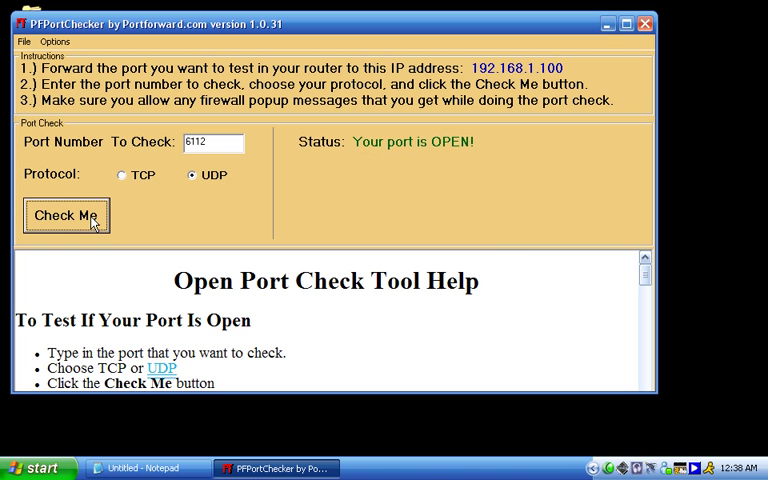
mouse_move(362, 160)
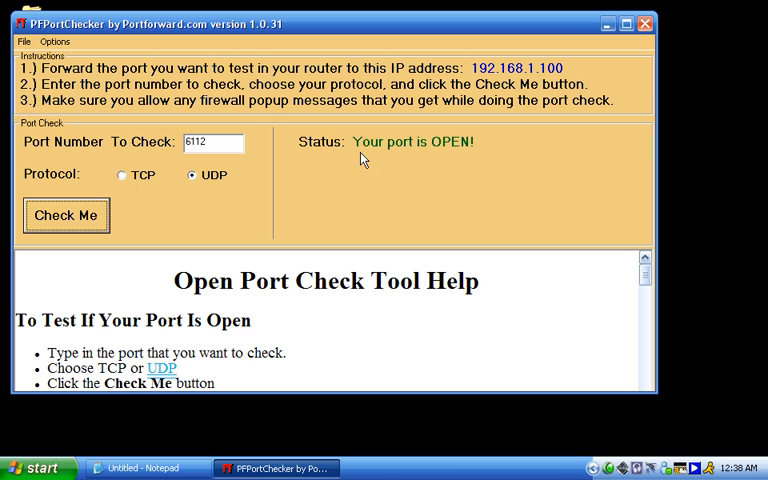
mouse_move(380, 167)
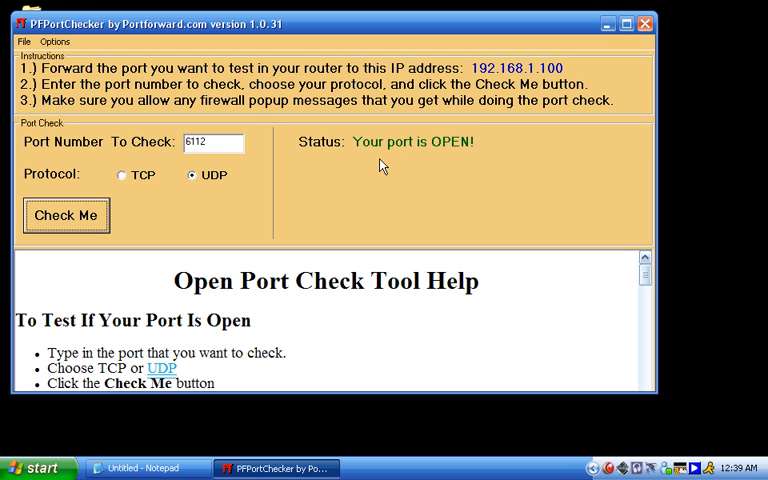
mouse_move(655, 65)
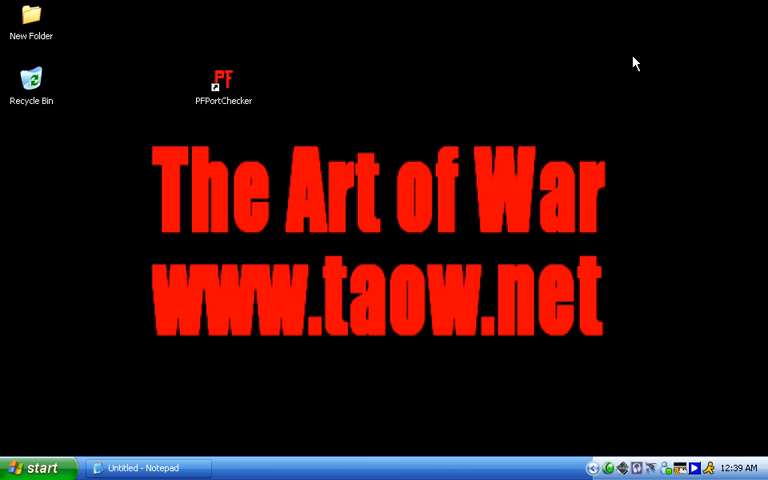
mouse_move(109, 139)
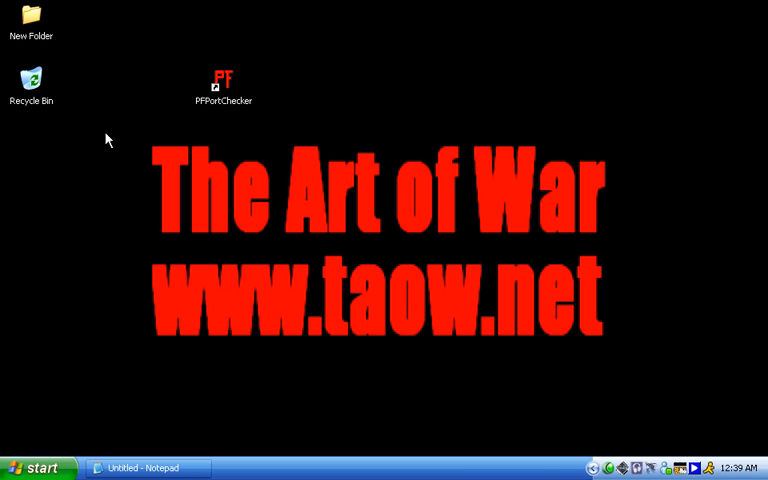
Drag the PFPortChecker icon back below the Recycle Bin
drag(224, 78, 32, 144)
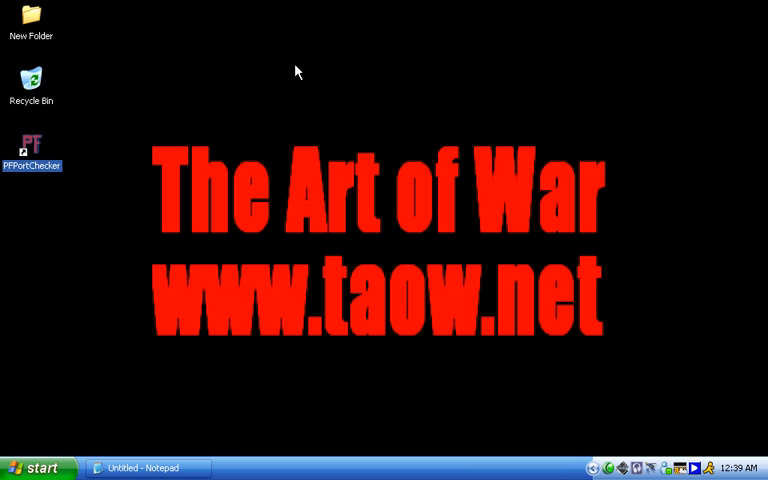